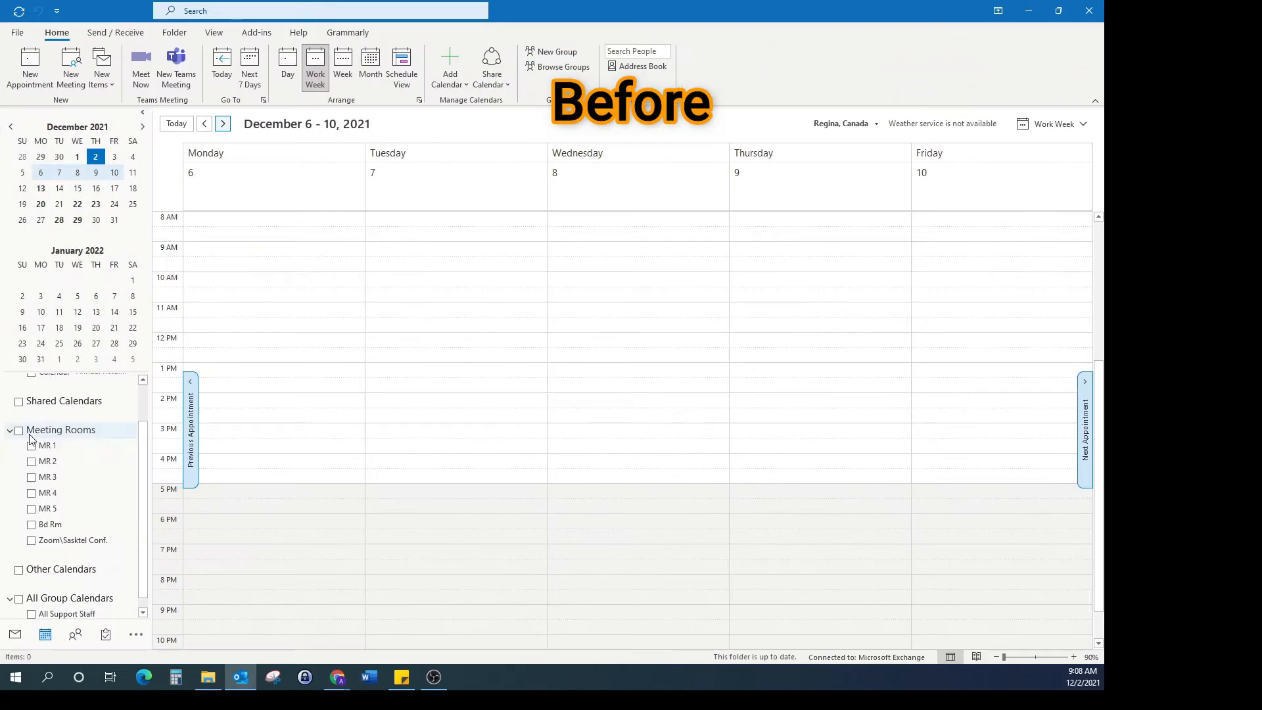
# - Try to show the MR 1 room calendar and dismiss the 'folders cannot be opened' error
pyautogui.click(17, 430)
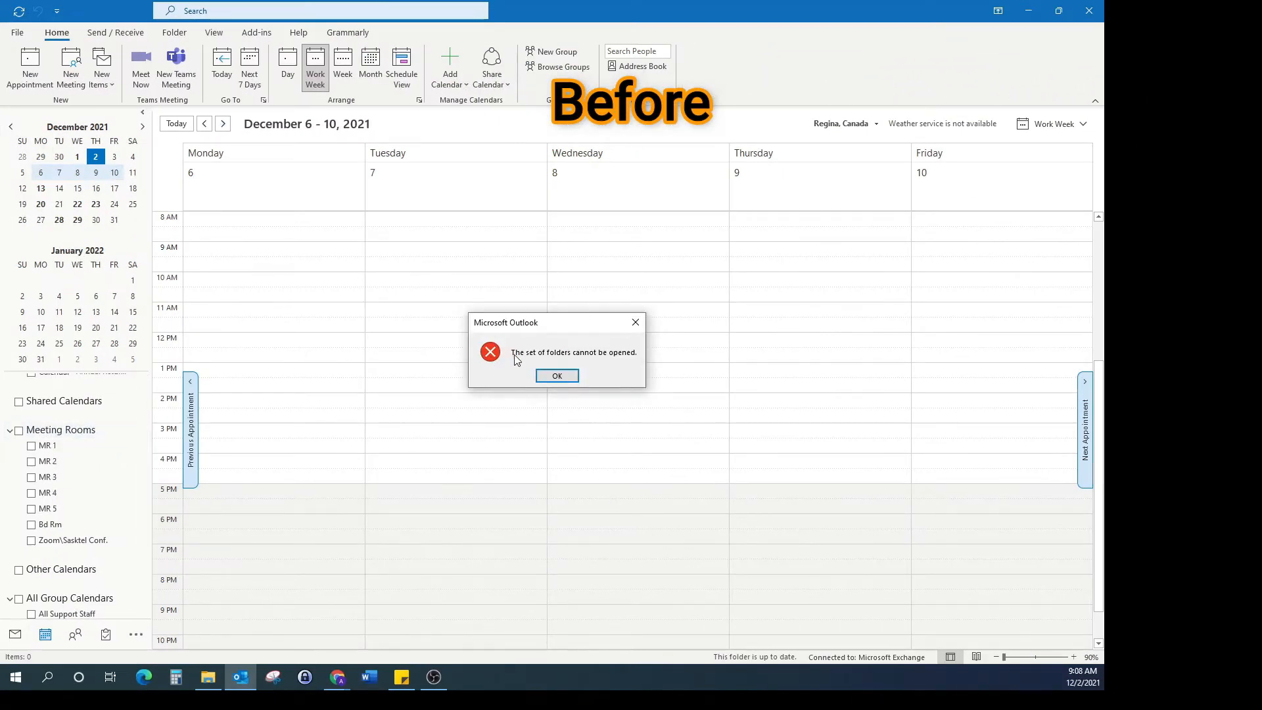
pyautogui.moveTo(632, 360)
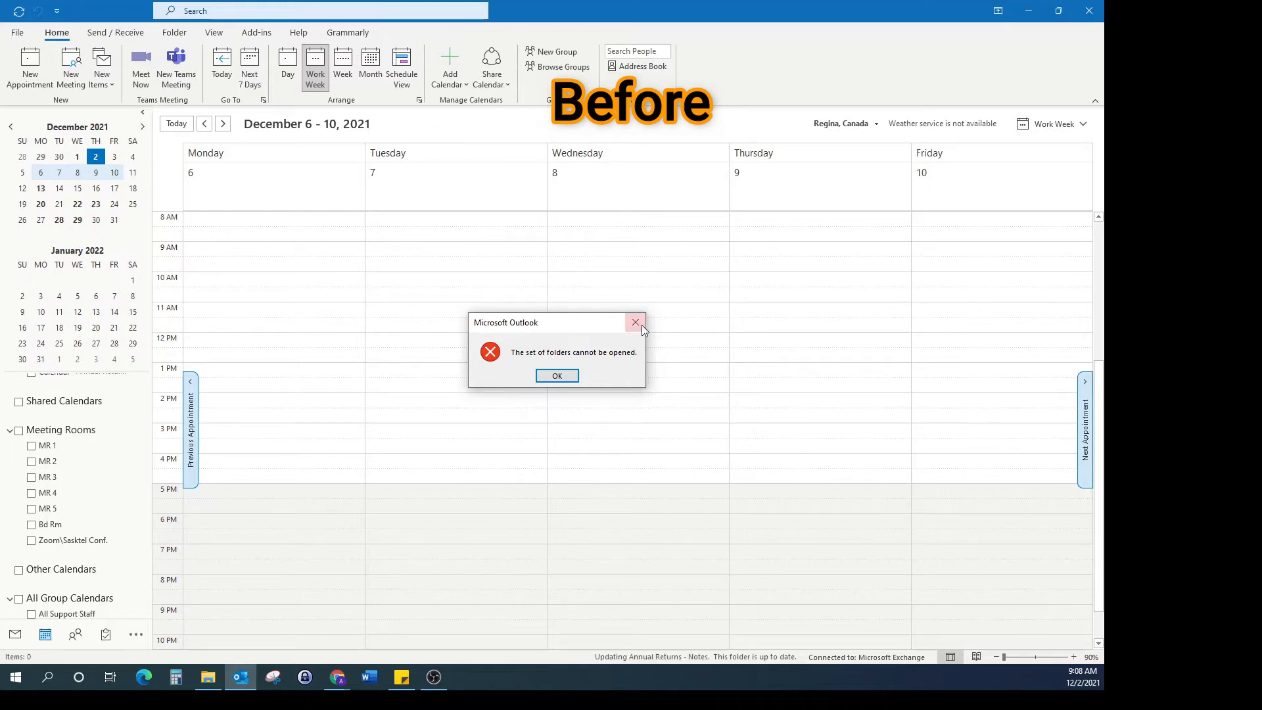
pyautogui.click(557, 376)
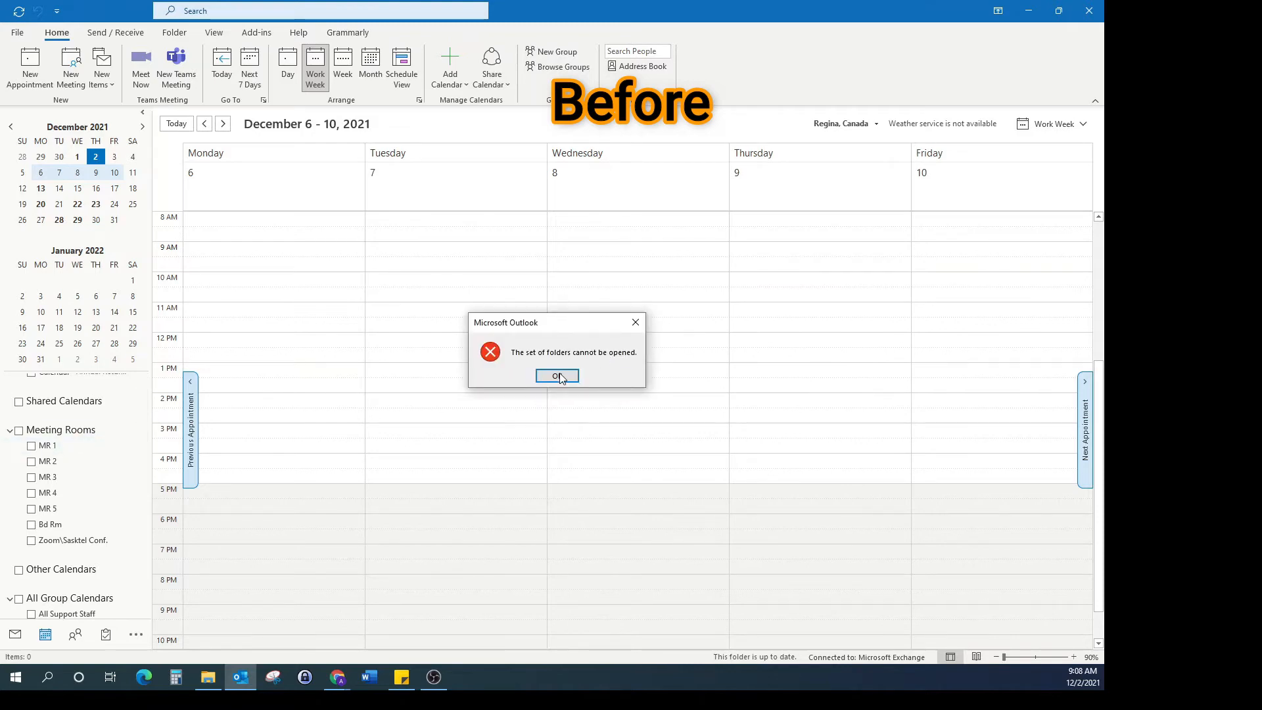
pyautogui.click(558, 376)
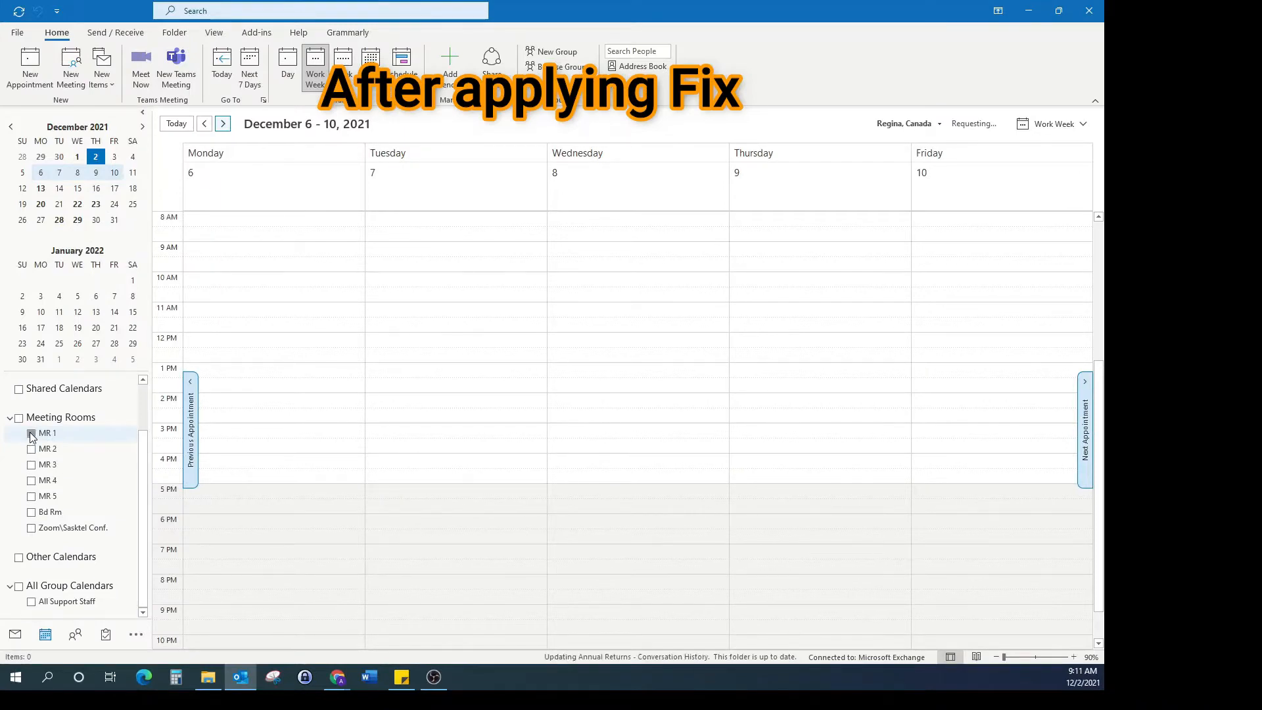
# - Show the MR 1 meeting-room calendar beside the main calendar
pyautogui.click(32, 433)
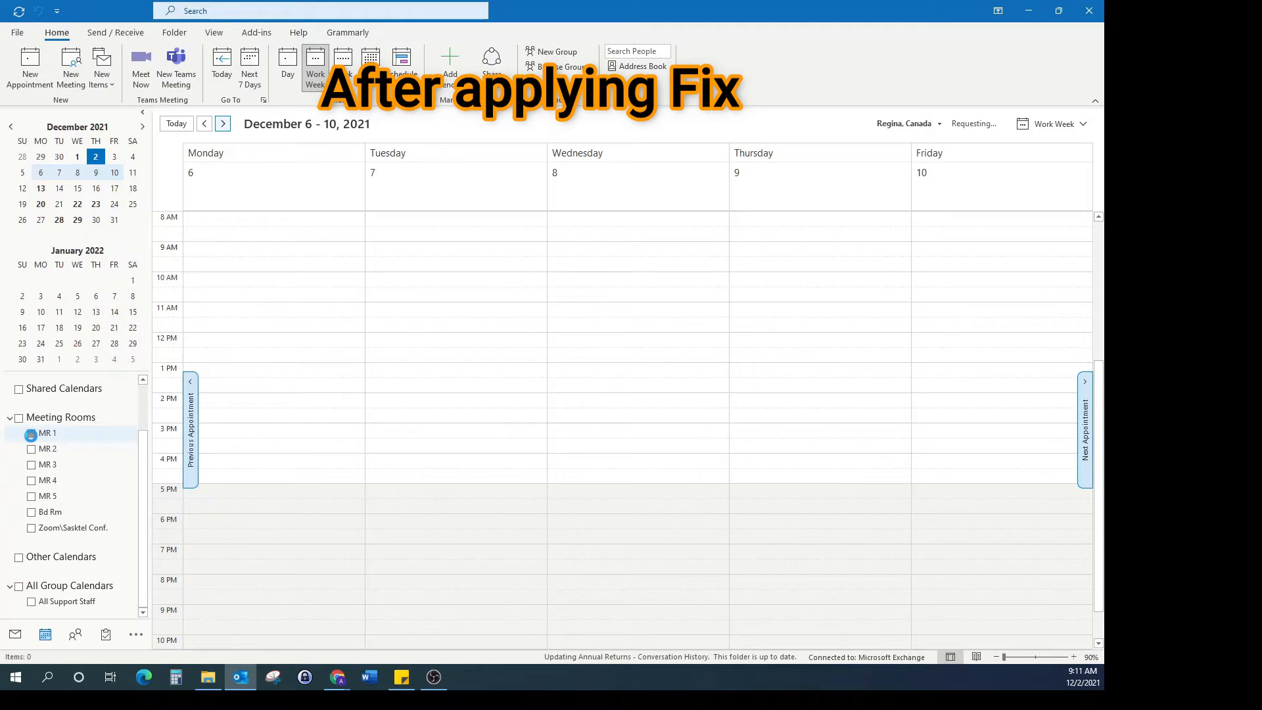
pyautogui.click(30, 433)
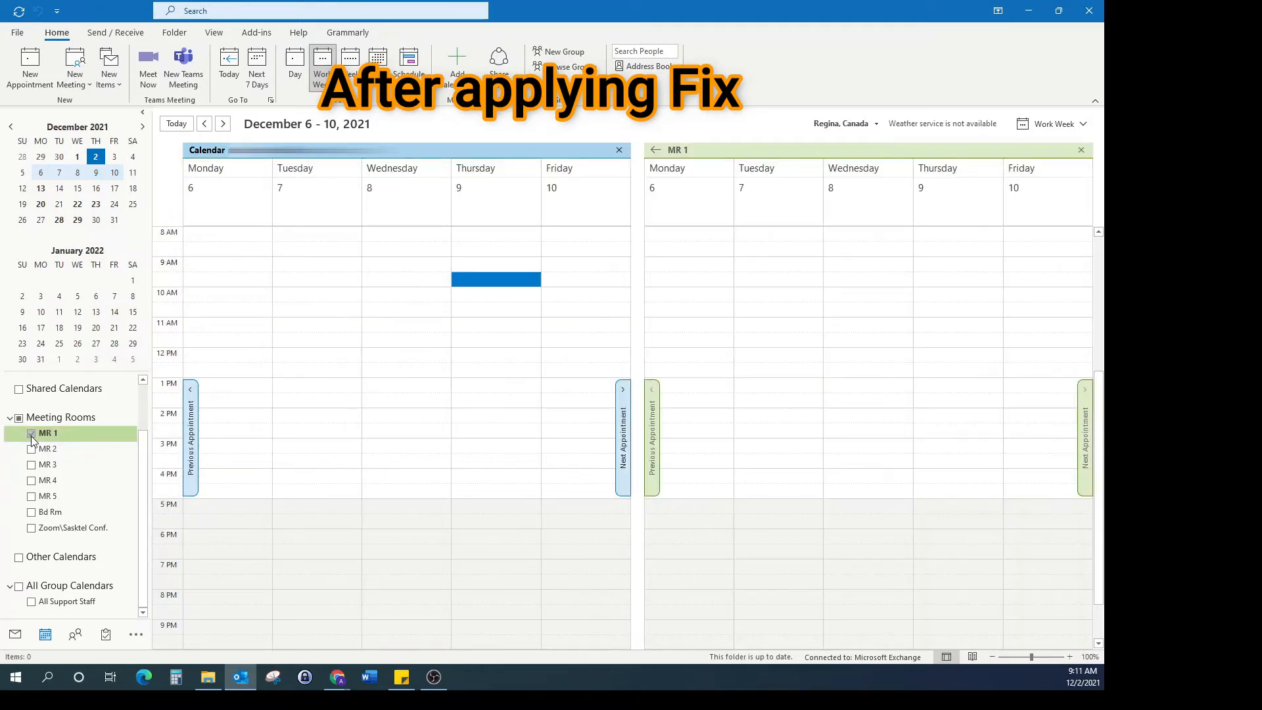
pyautogui.click(32, 433)
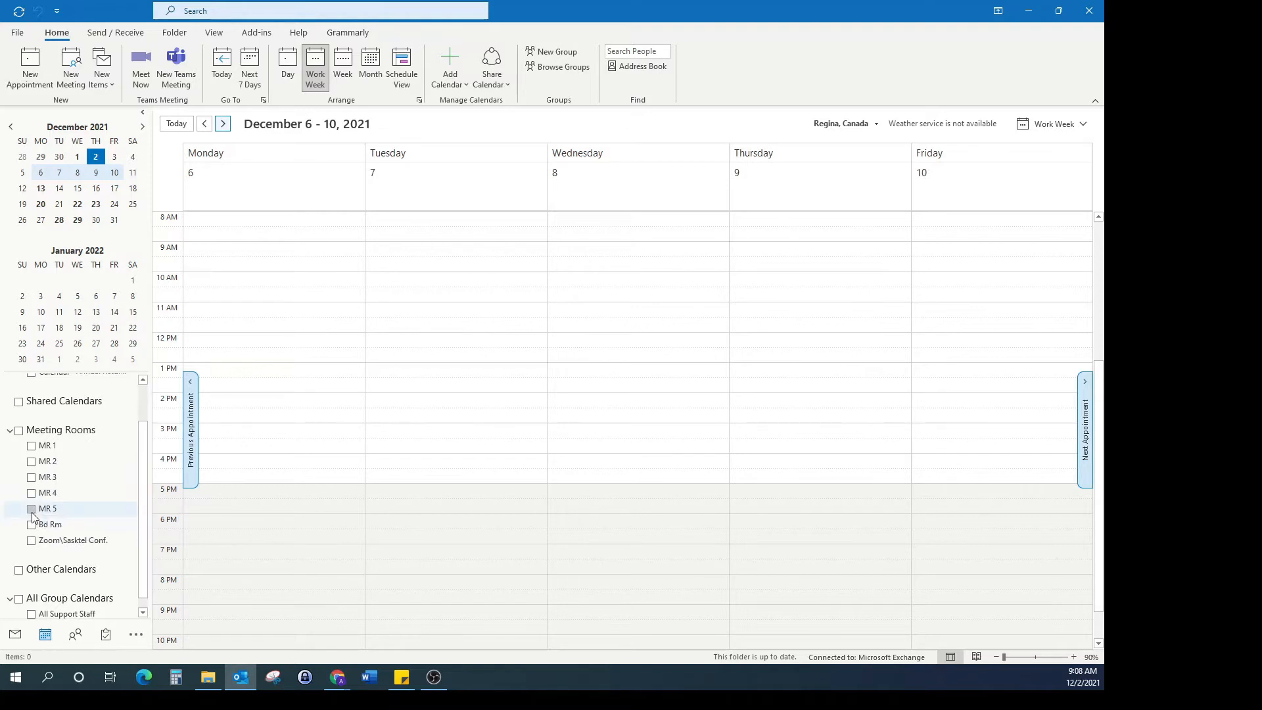
# - Try to show the MR 5 room calendar and dismiss the folders error
pyautogui.click(32, 476)
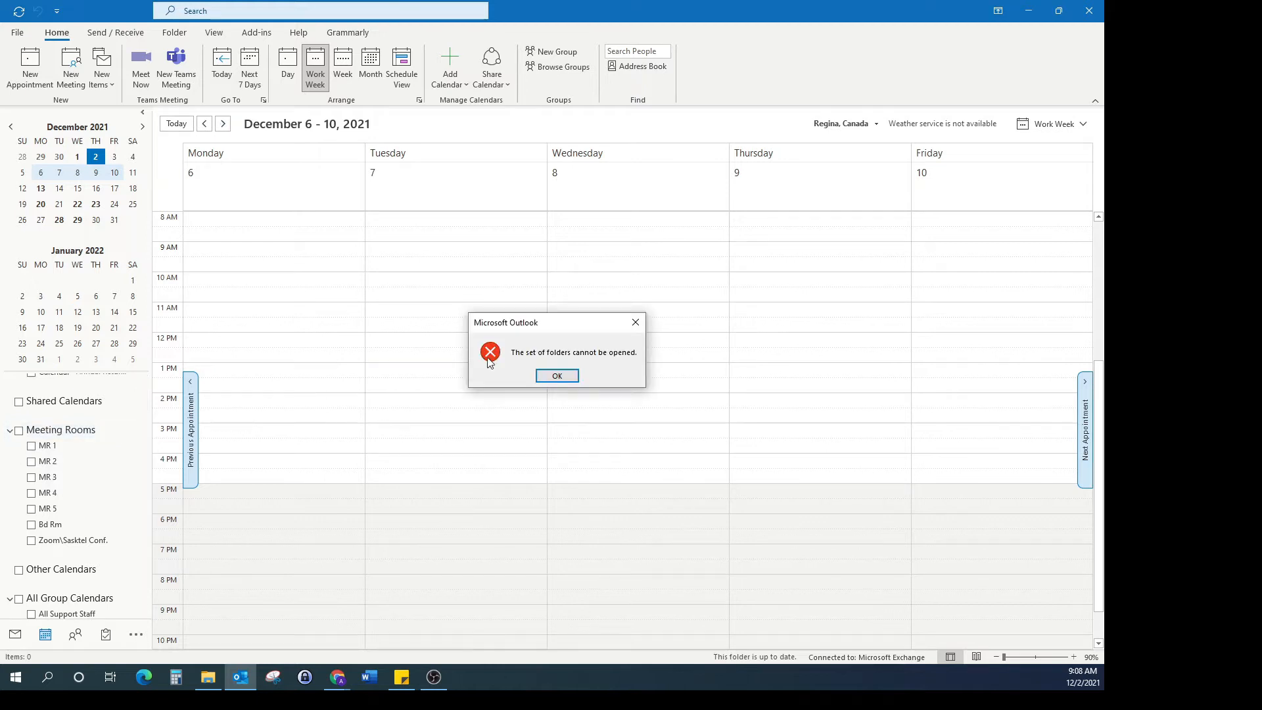
pyautogui.moveTo(596, 363)
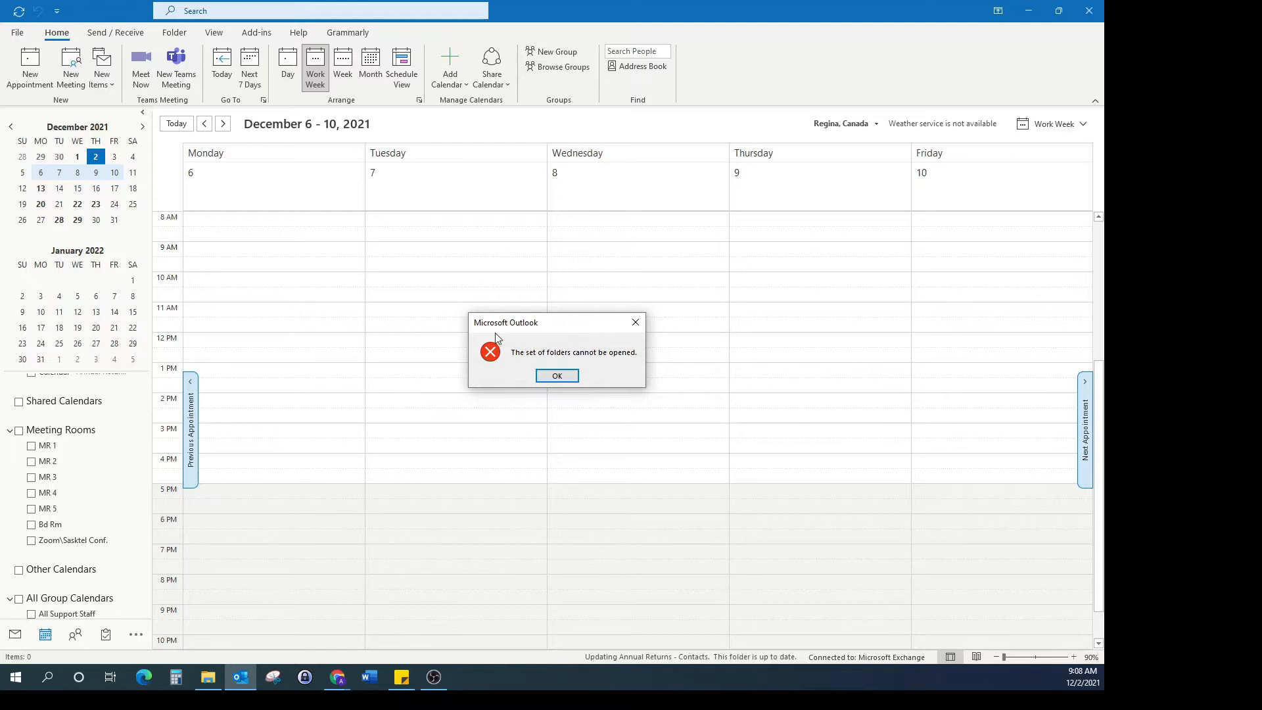
pyautogui.click(557, 376)
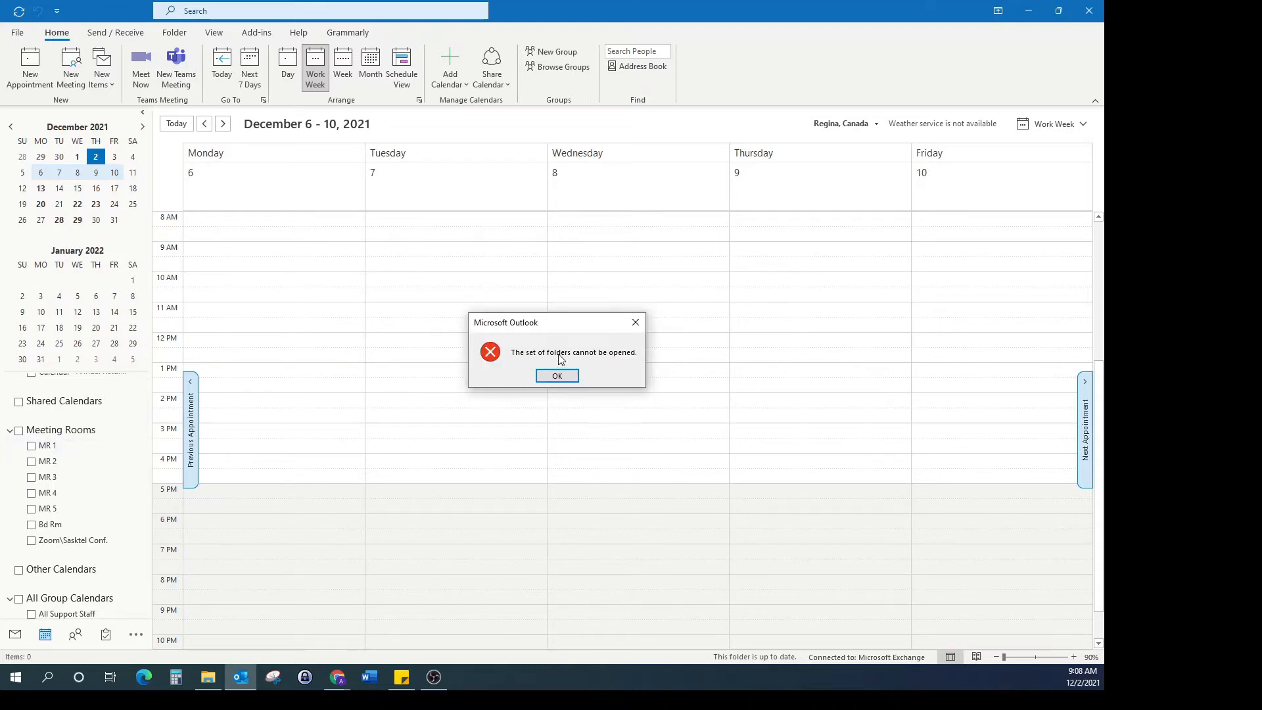
pyautogui.click(558, 376)
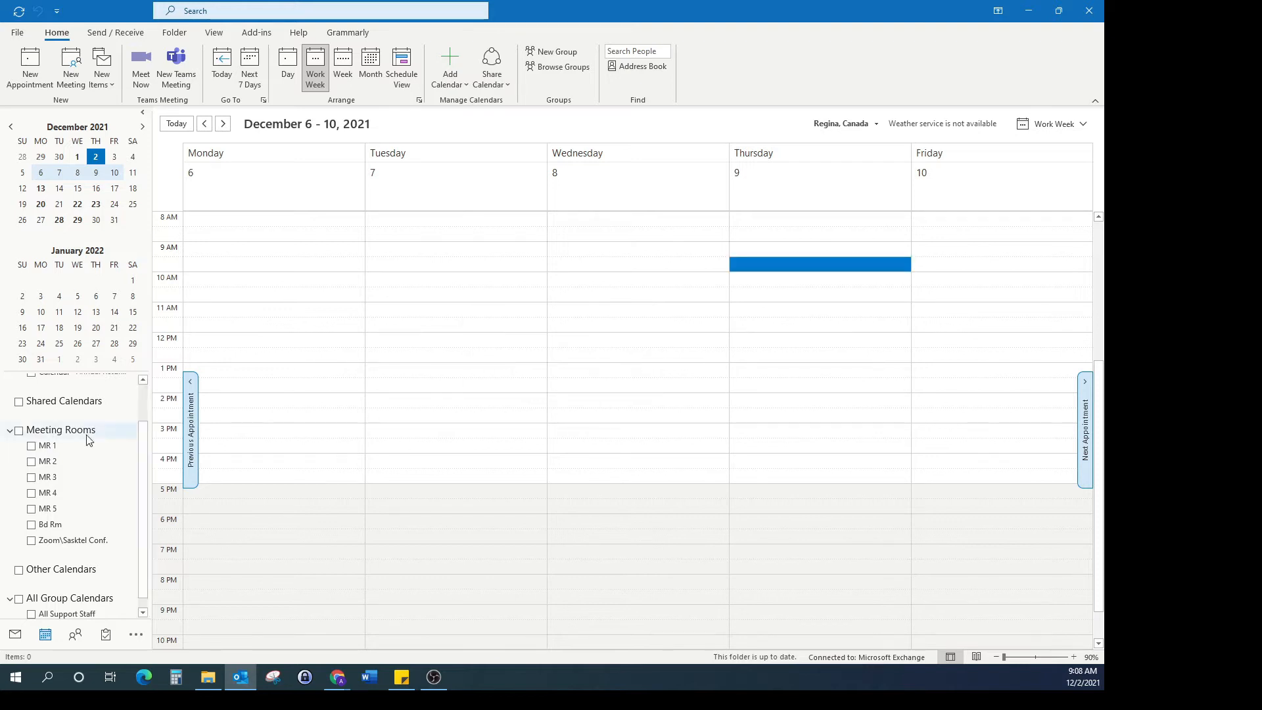
# - Overlay the Zoom\Sasktel Conf. calendar, then try MR 4 and dismiss its folders error
pyautogui.click(30, 540)
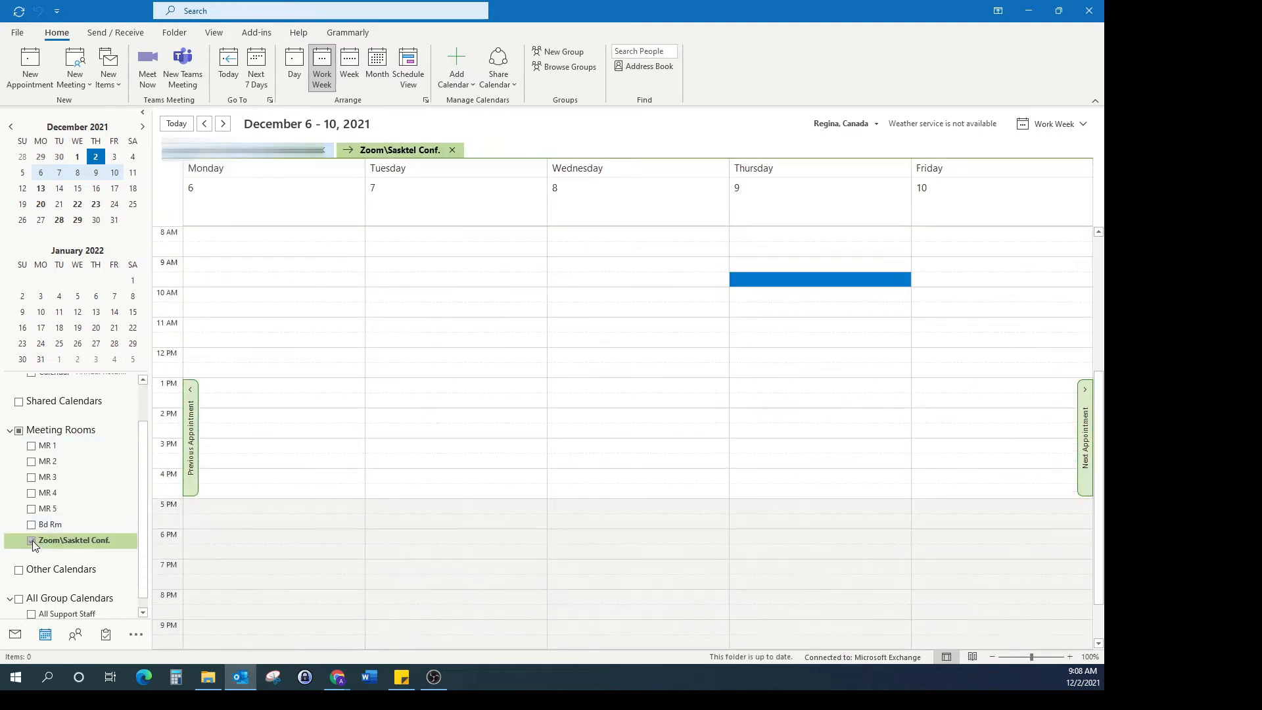
pyautogui.click(30, 540)
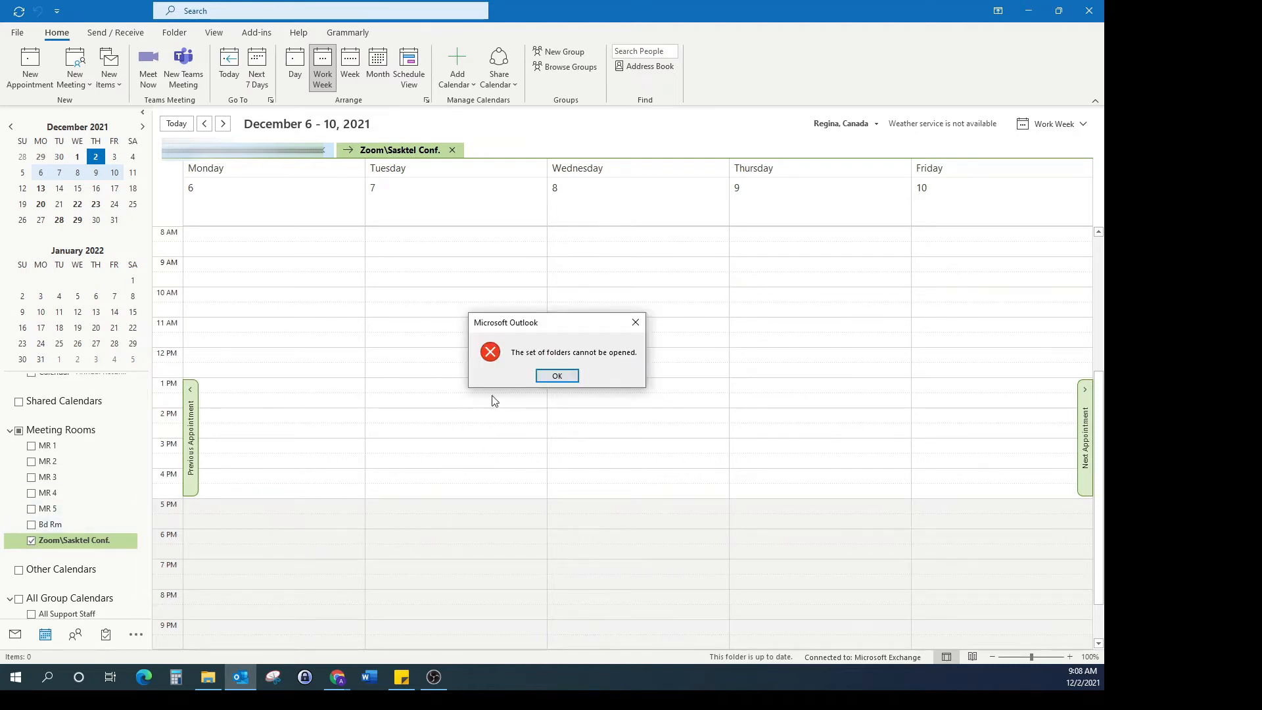
pyautogui.click(556, 375)
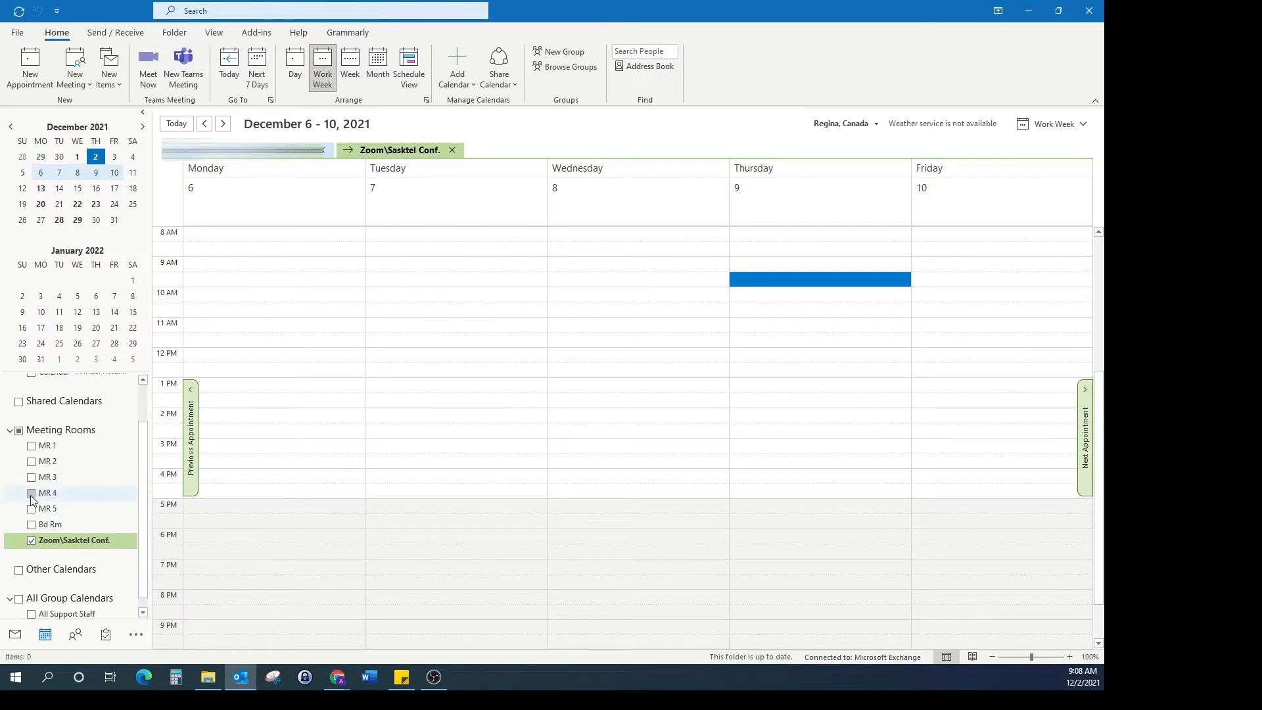
pyautogui.click(31, 492)
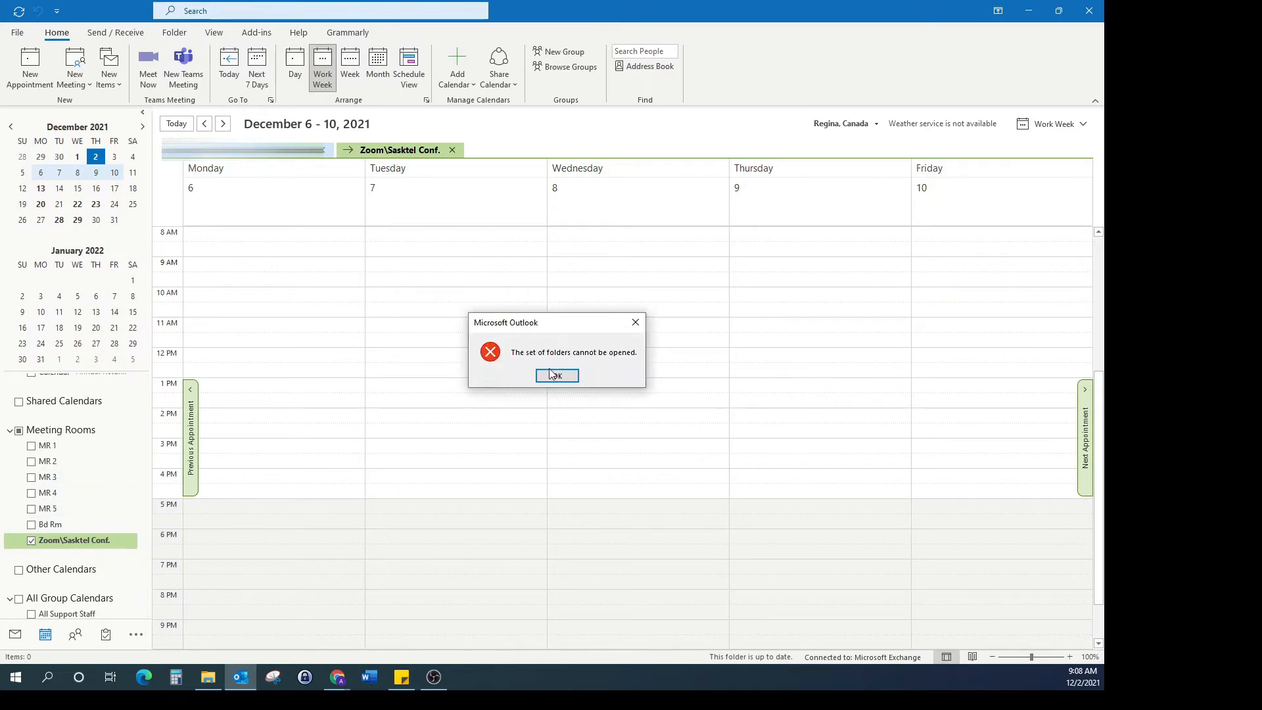
pyautogui.click(555, 375)
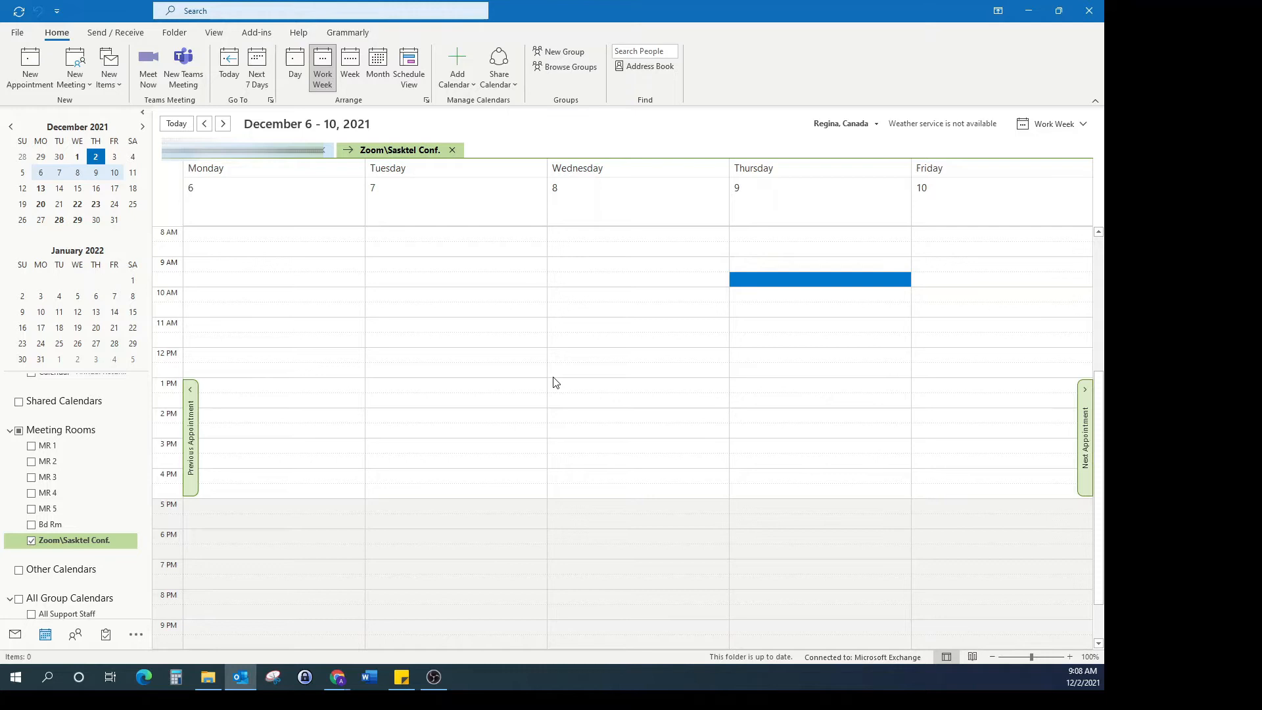
pyautogui.moveTo(636, 301)
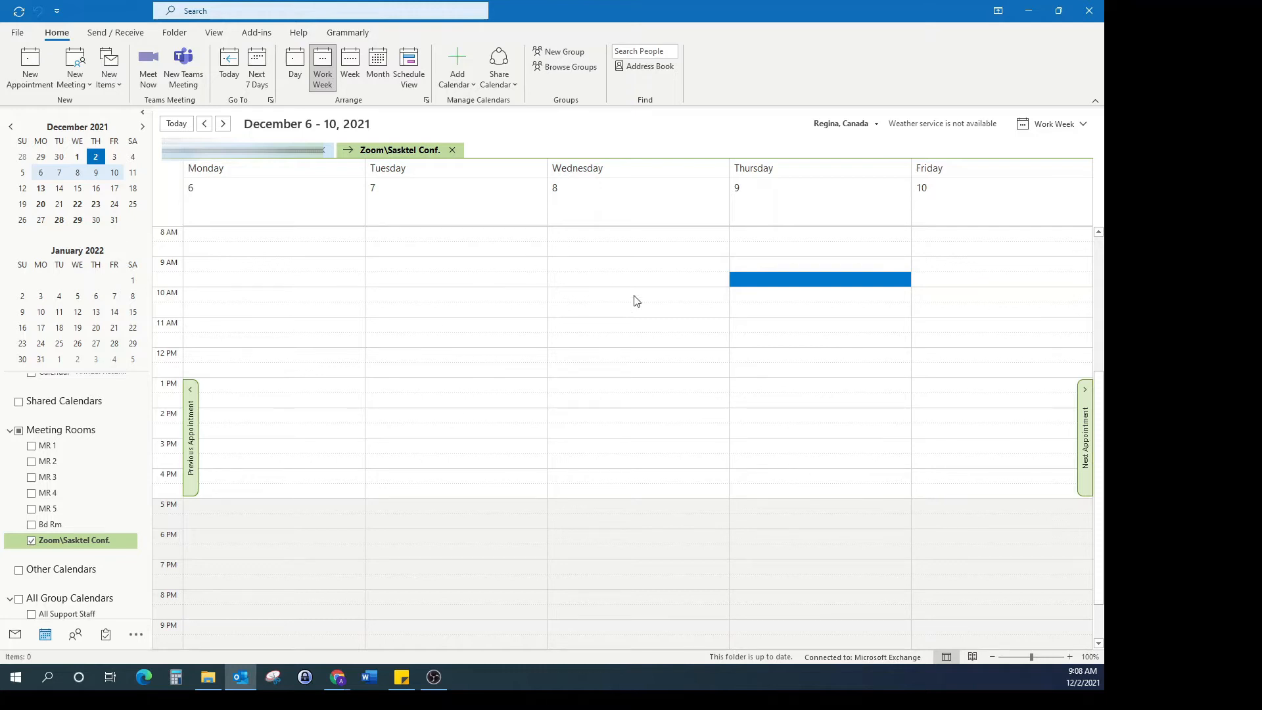
pyautogui.moveTo(489, 475)
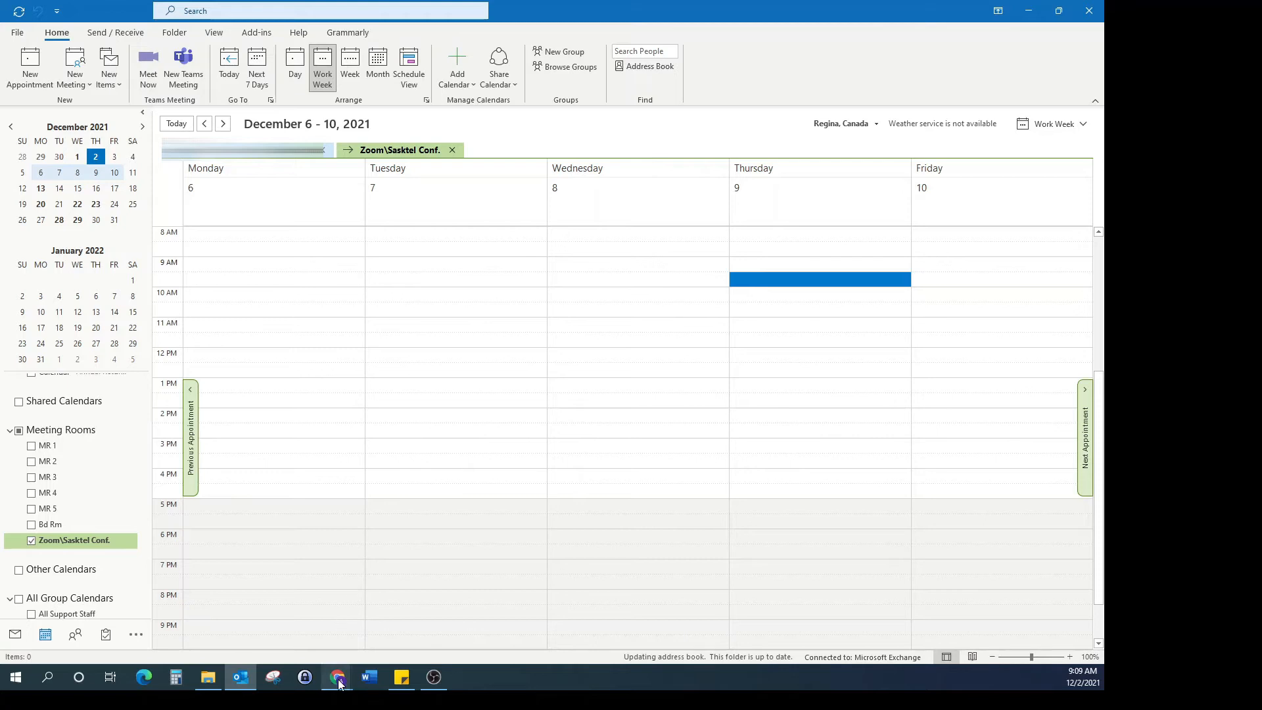
# - Switch to Chrome and read through the Microsoft Community thread on the folders error
pyautogui.click(337, 676)
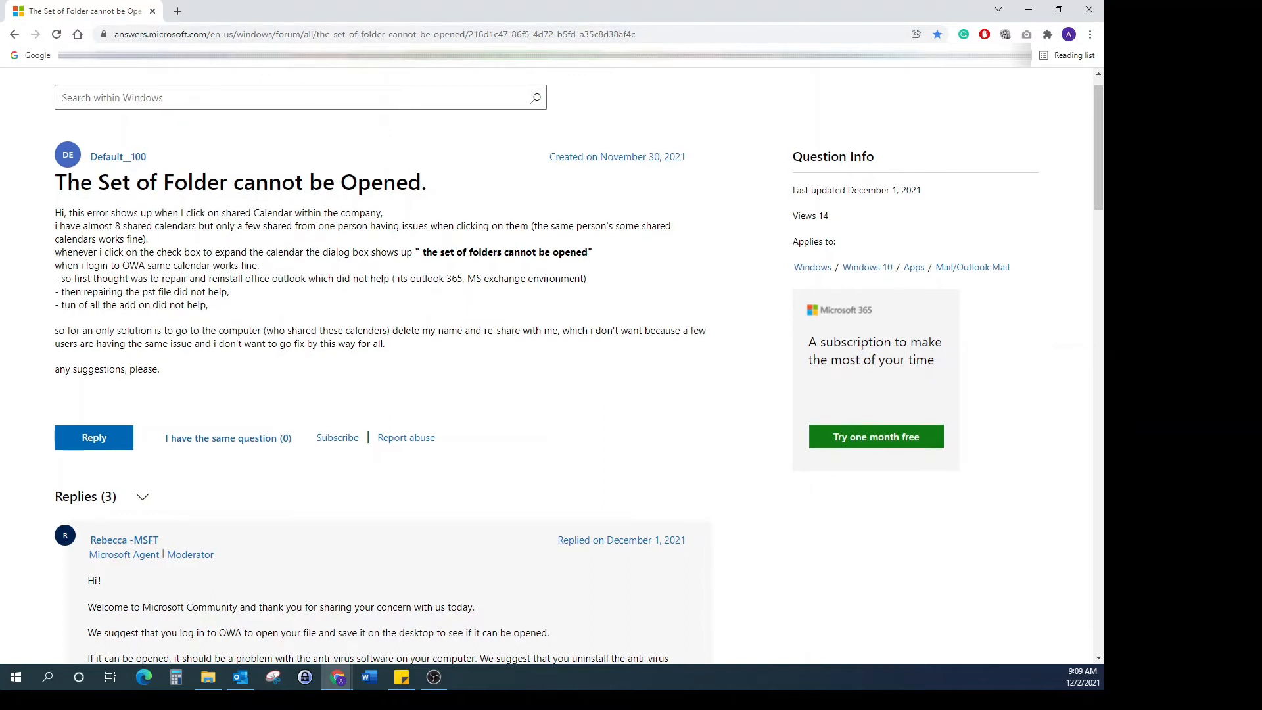
pyautogui.scroll(-3)
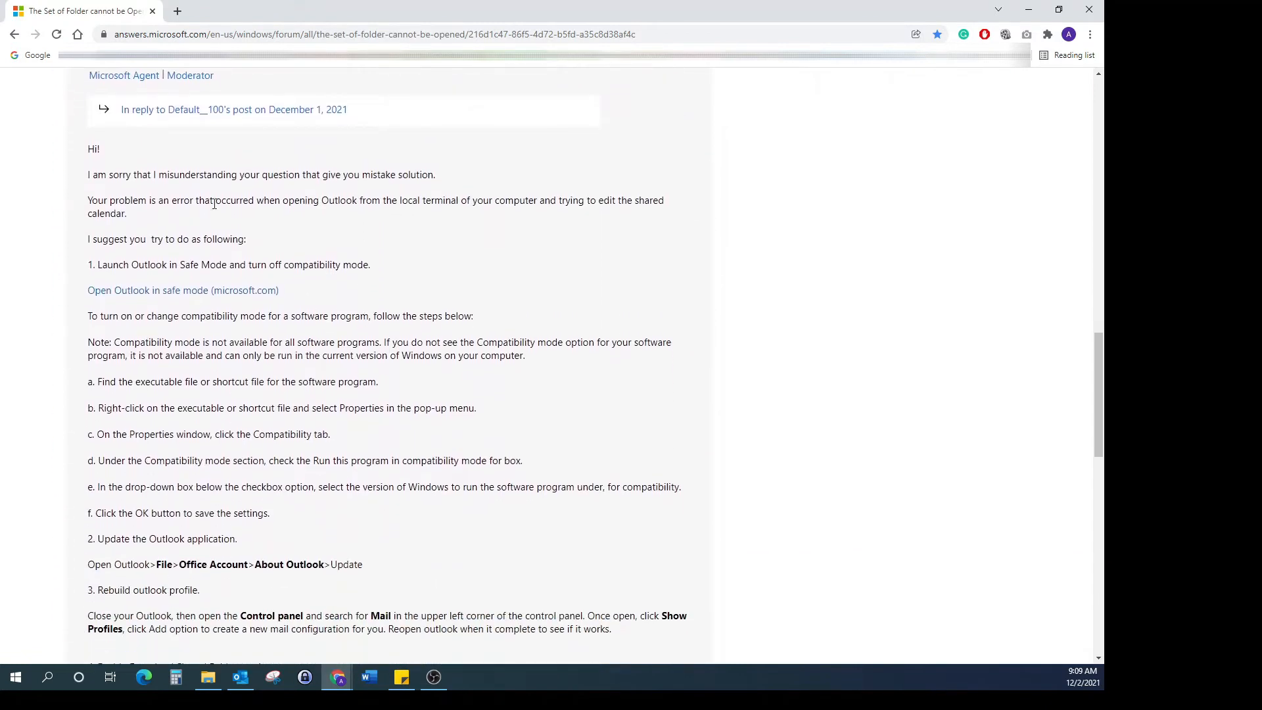
pyautogui.scroll(-3)
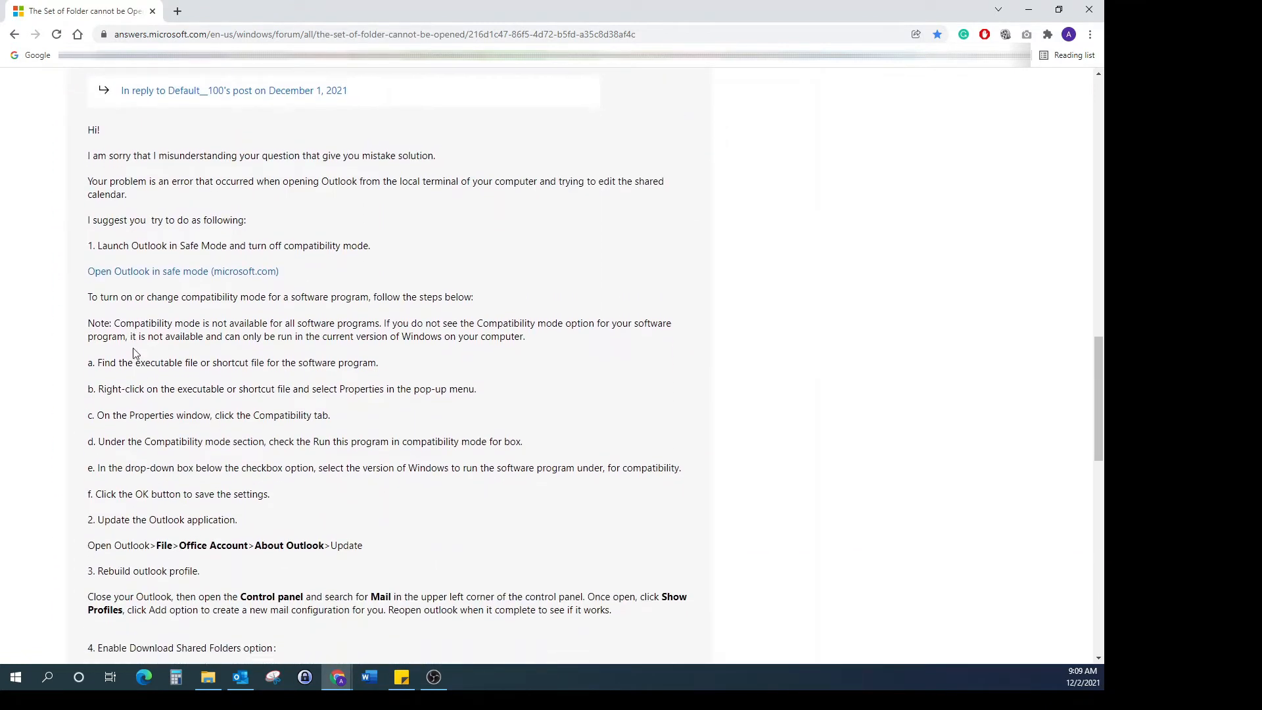
pyautogui.scroll(-3)
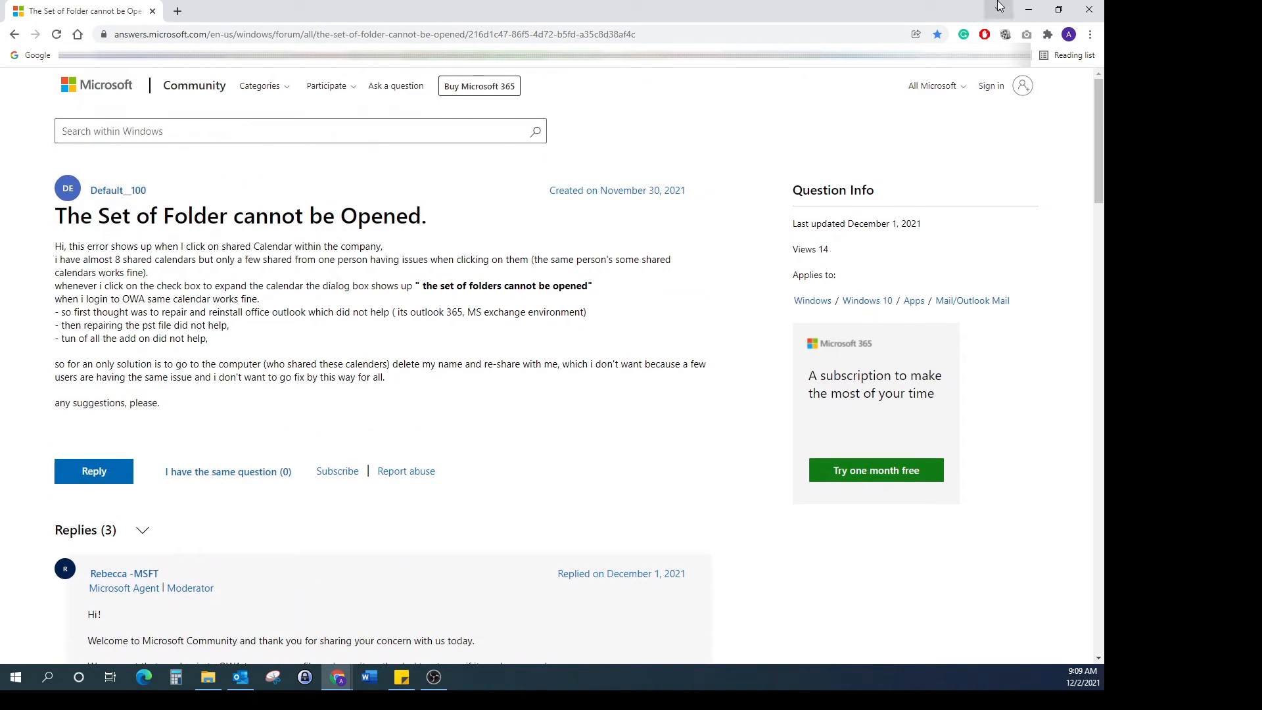
# - Leave the browser and return to the Outlook calendar
pyautogui.click(238, 676)
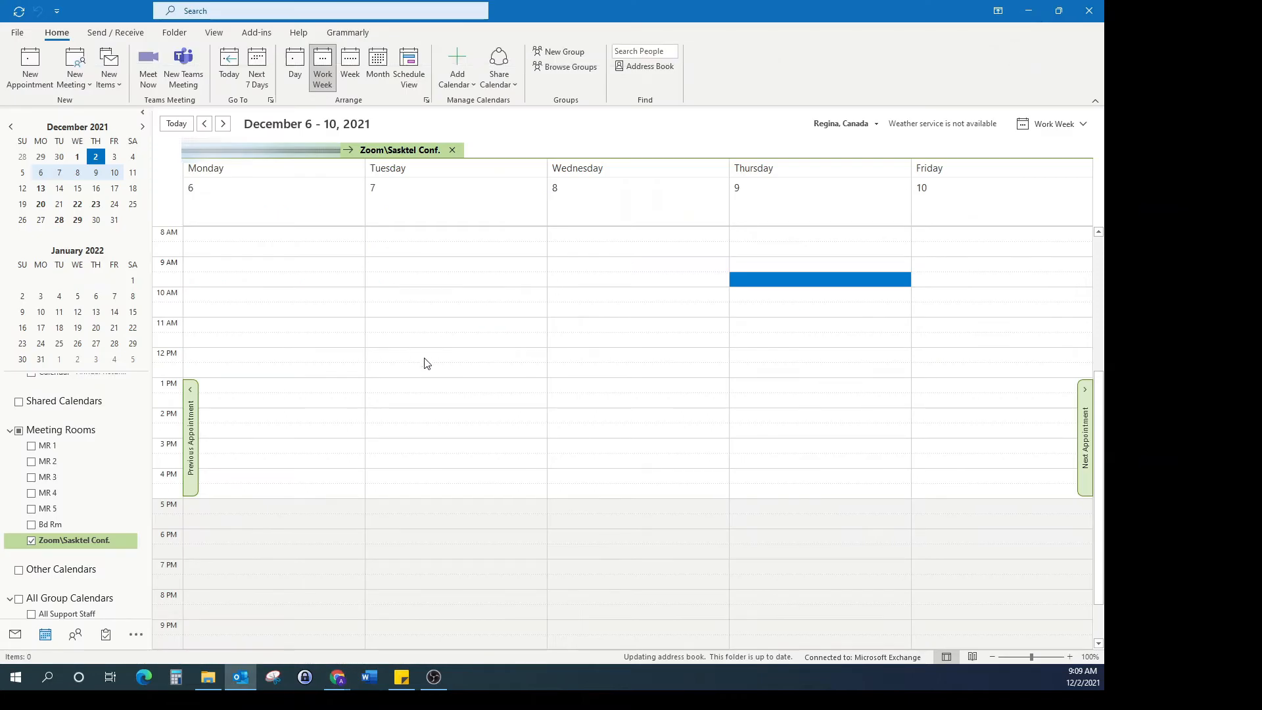
pyautogui.moveTo(511, 346)
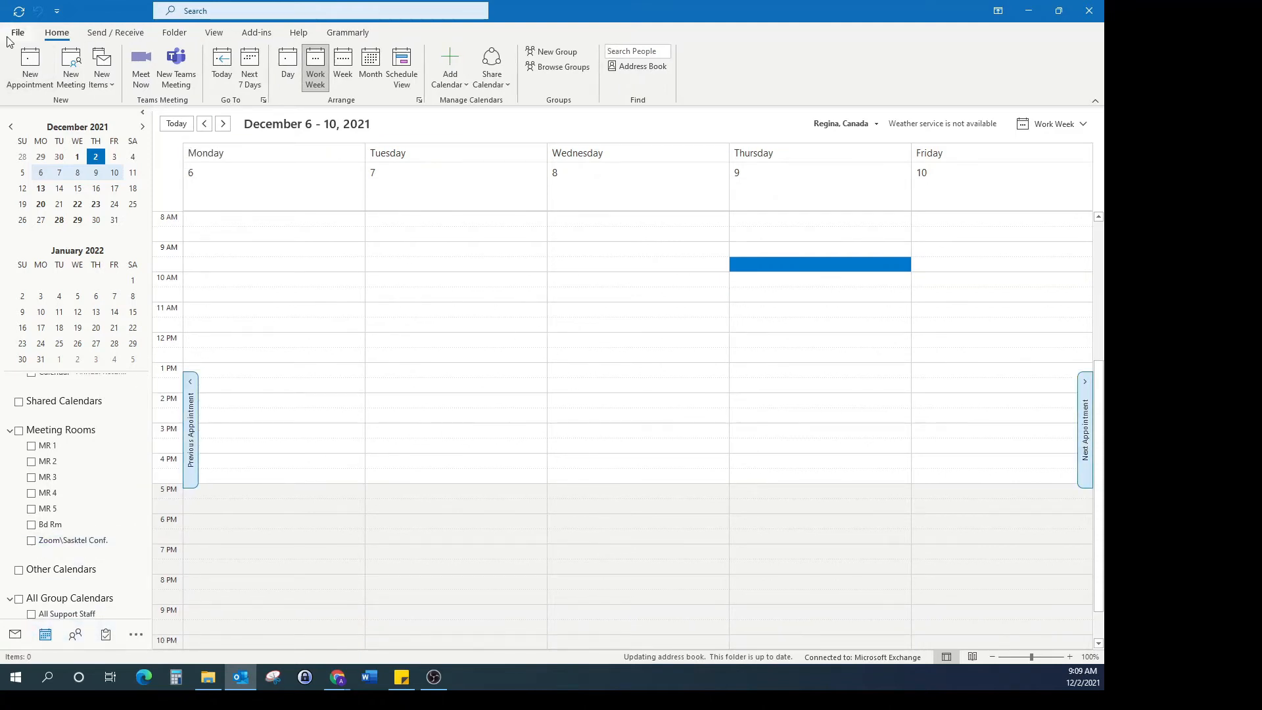
# - Bring up the Account Settings dialog via File > Account Settings
pyautogui.click(17, 31)
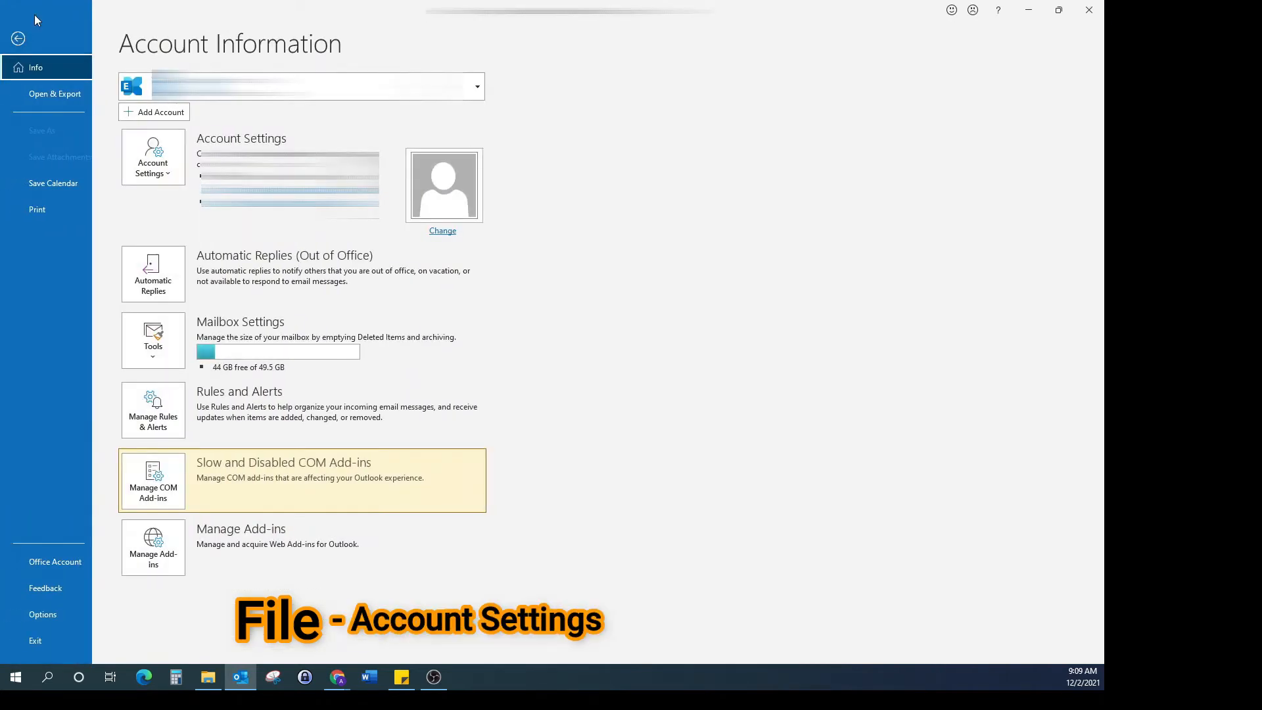
pyautogui.moveTo(153, 160)
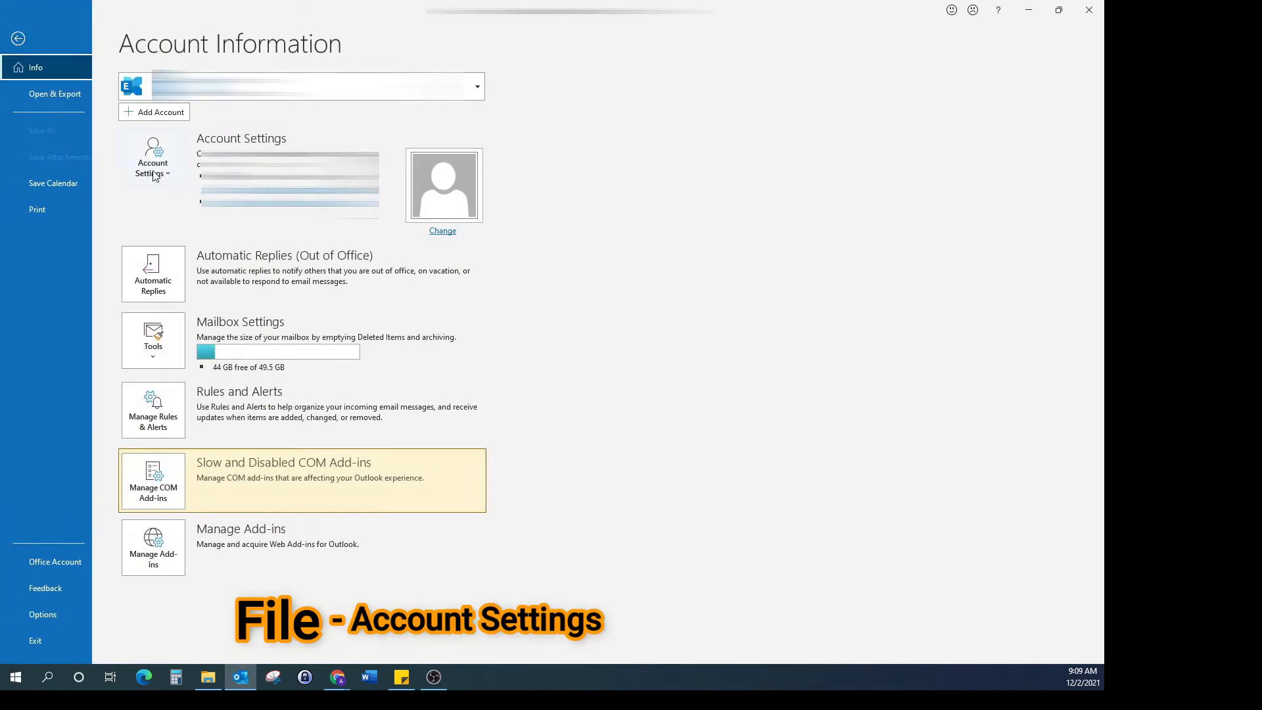
pyautogui.click(153, 157)
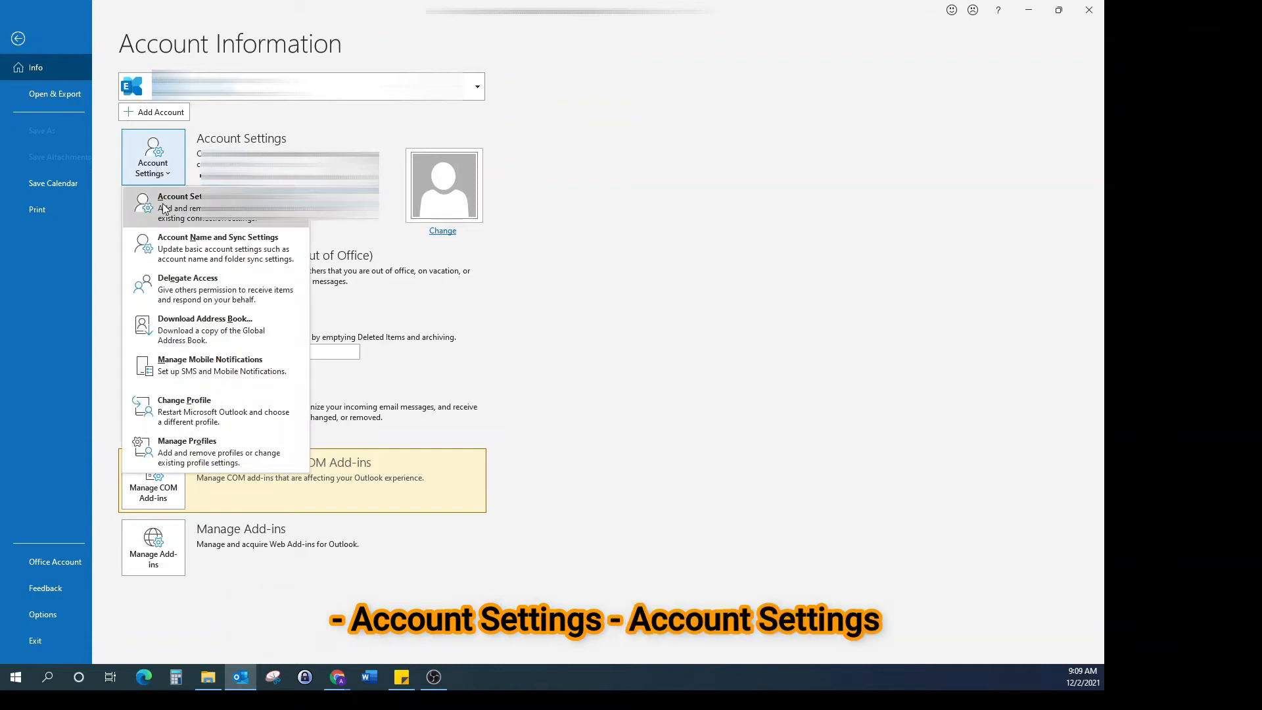
pyautogui.click(180, 201)
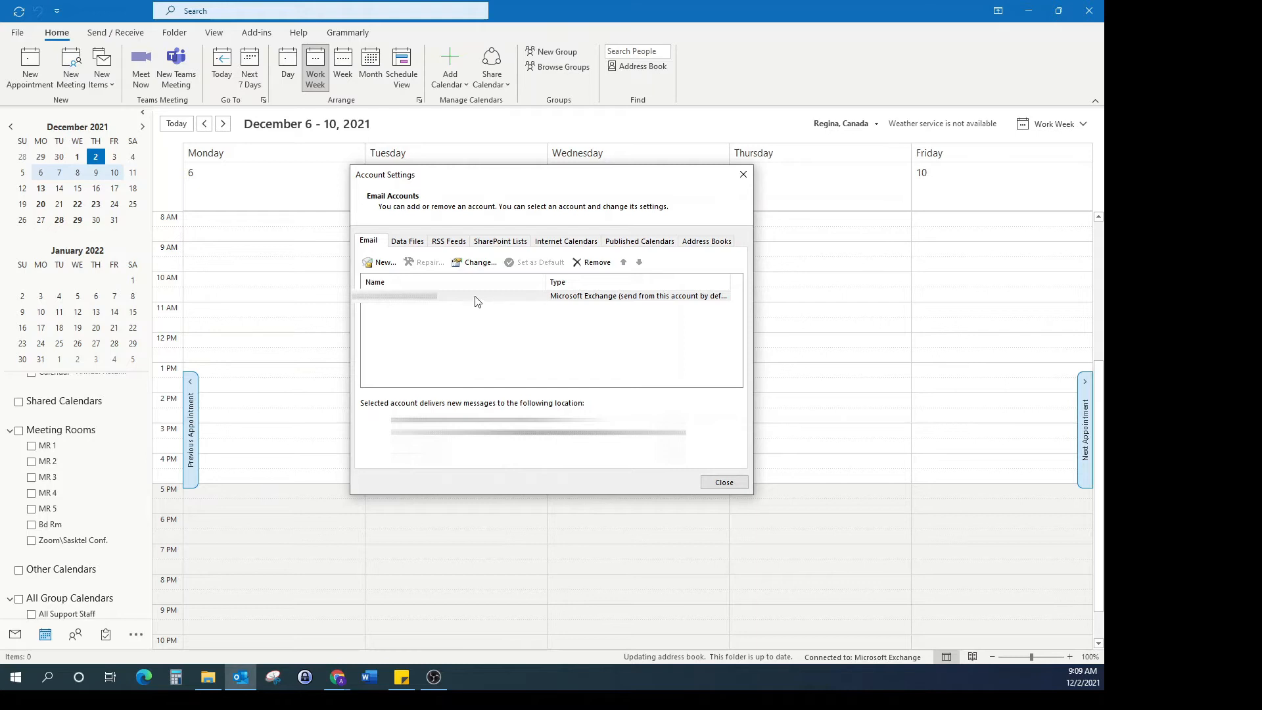
pyautogui.moveTo(644, 304)
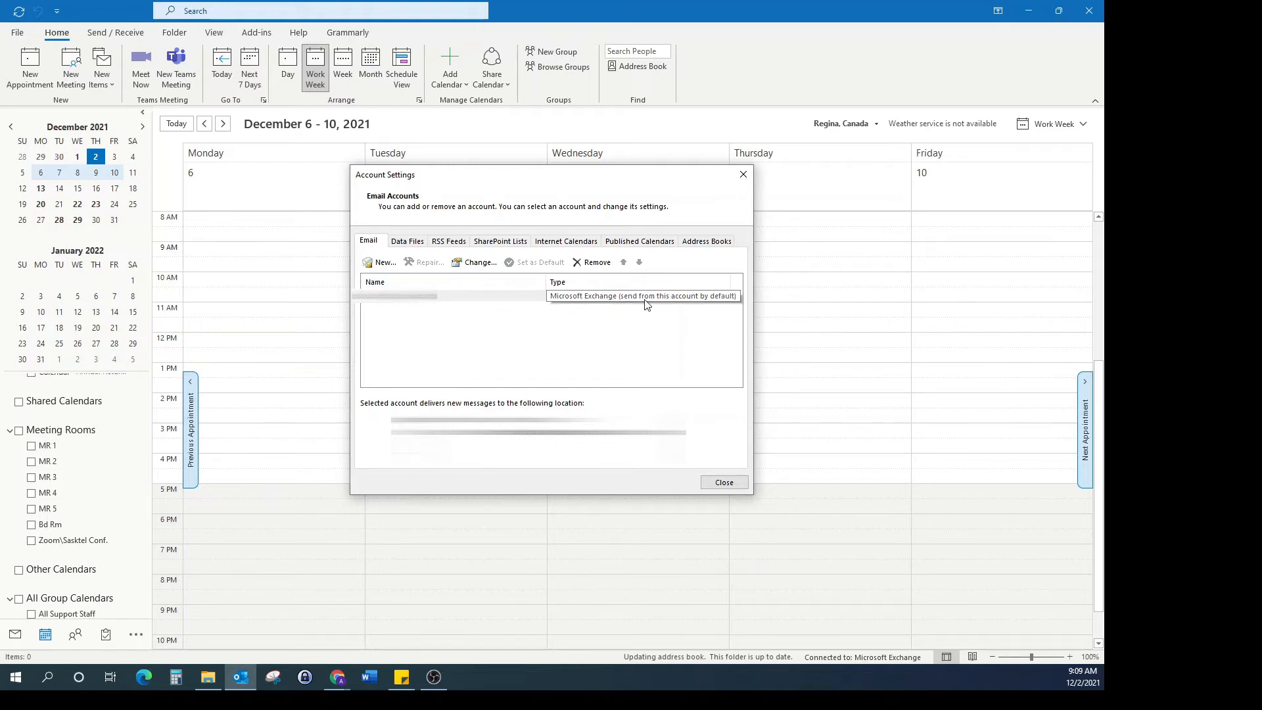
pyautogui.moveTo(406, 330)
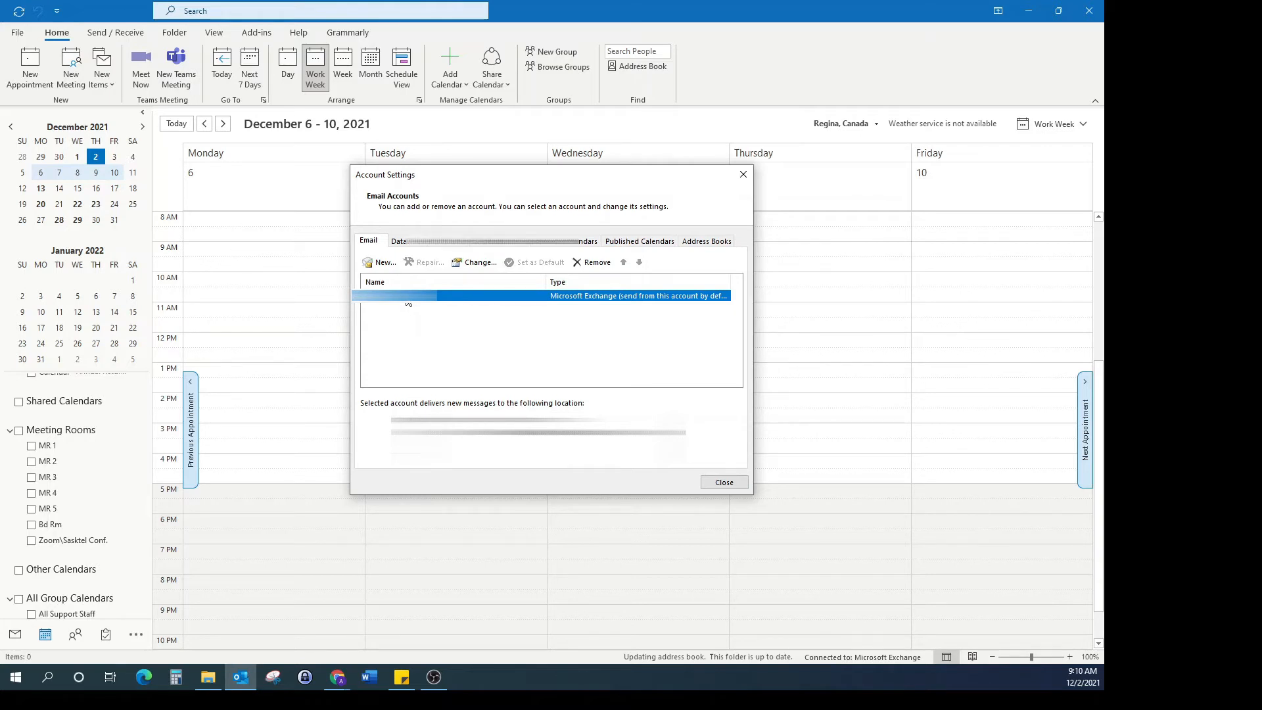
# - Open the Exchange Account Settings for the Microsoft Exchange account
pyautogui.click(479, 261)
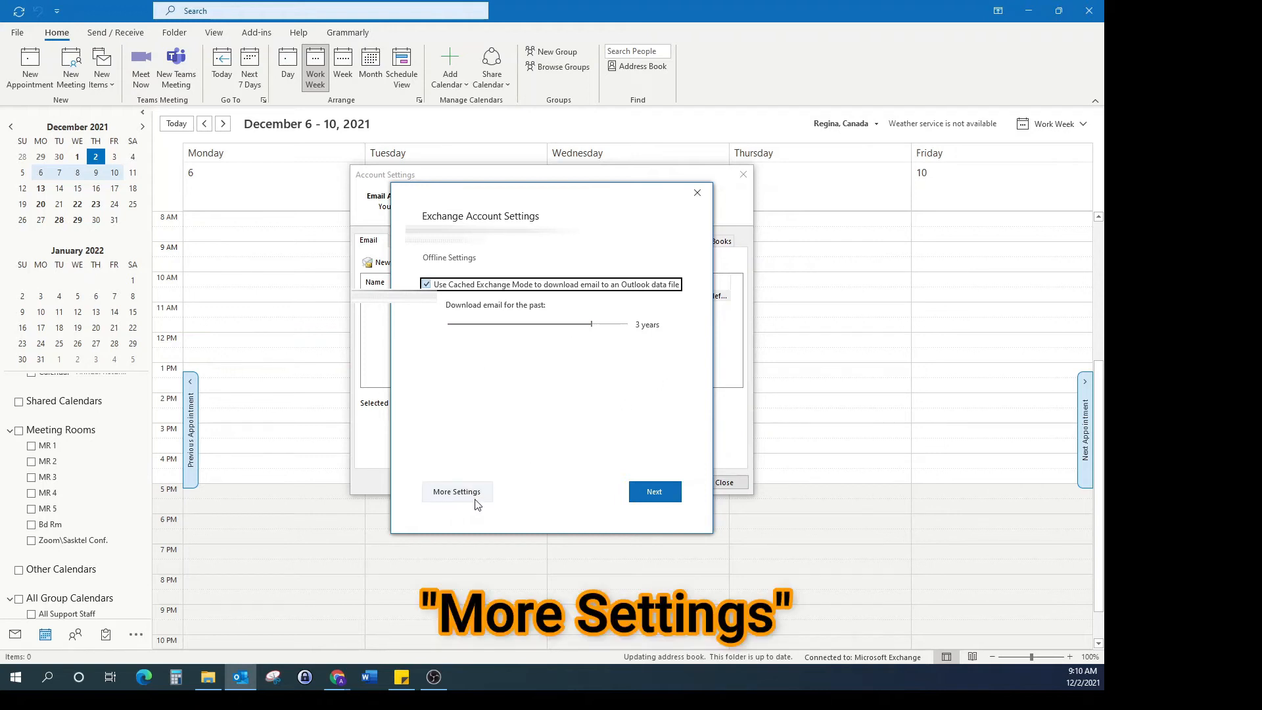
# - In More Settings > Advanced, turn off 'Turn on shared calendar improvements'
pyautogui.click(456, 491)
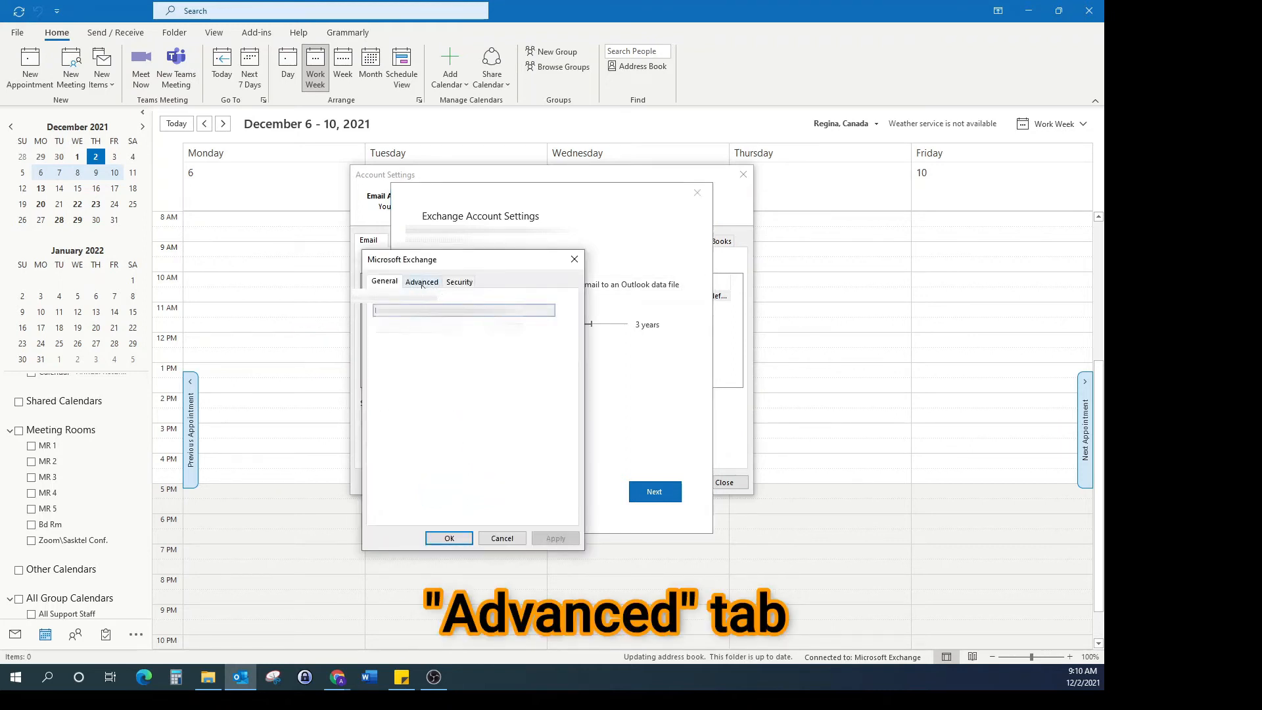
pyautogui.click(421, 282)
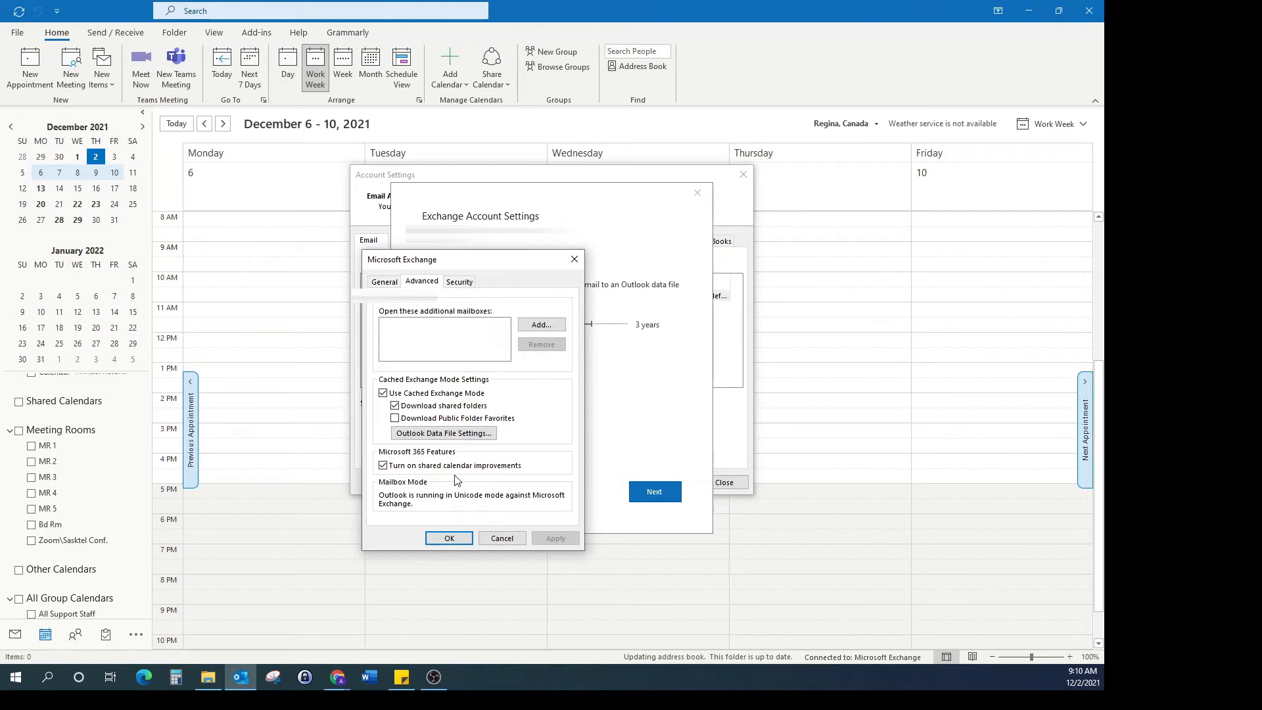
pyautogui.moveTo(457, 508)
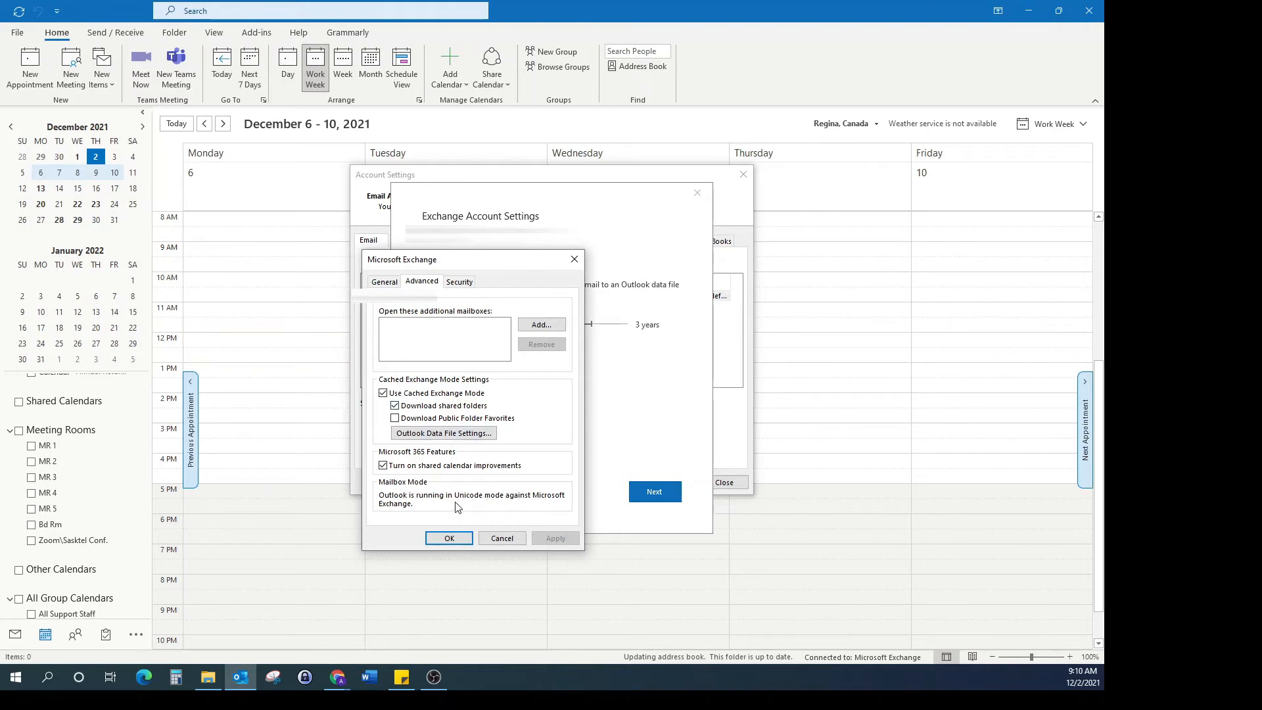
pyautogui.click(383, 466)
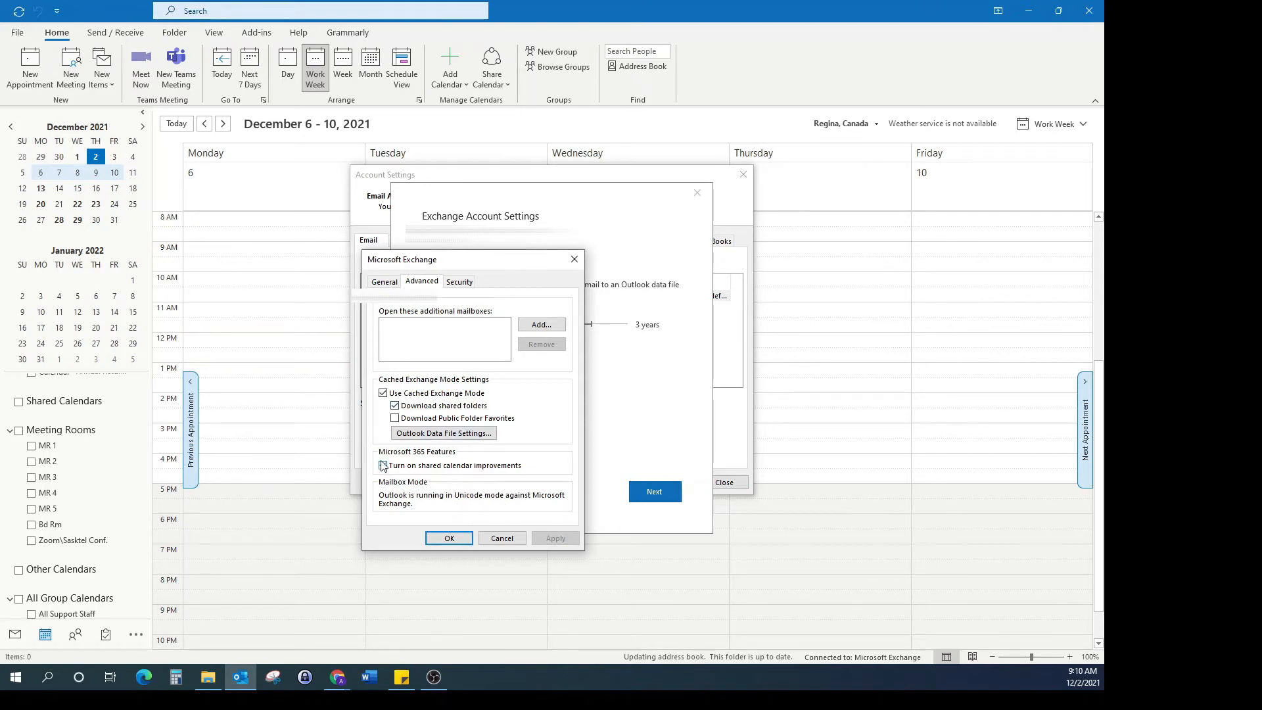
pyautogui.click(382, 466)
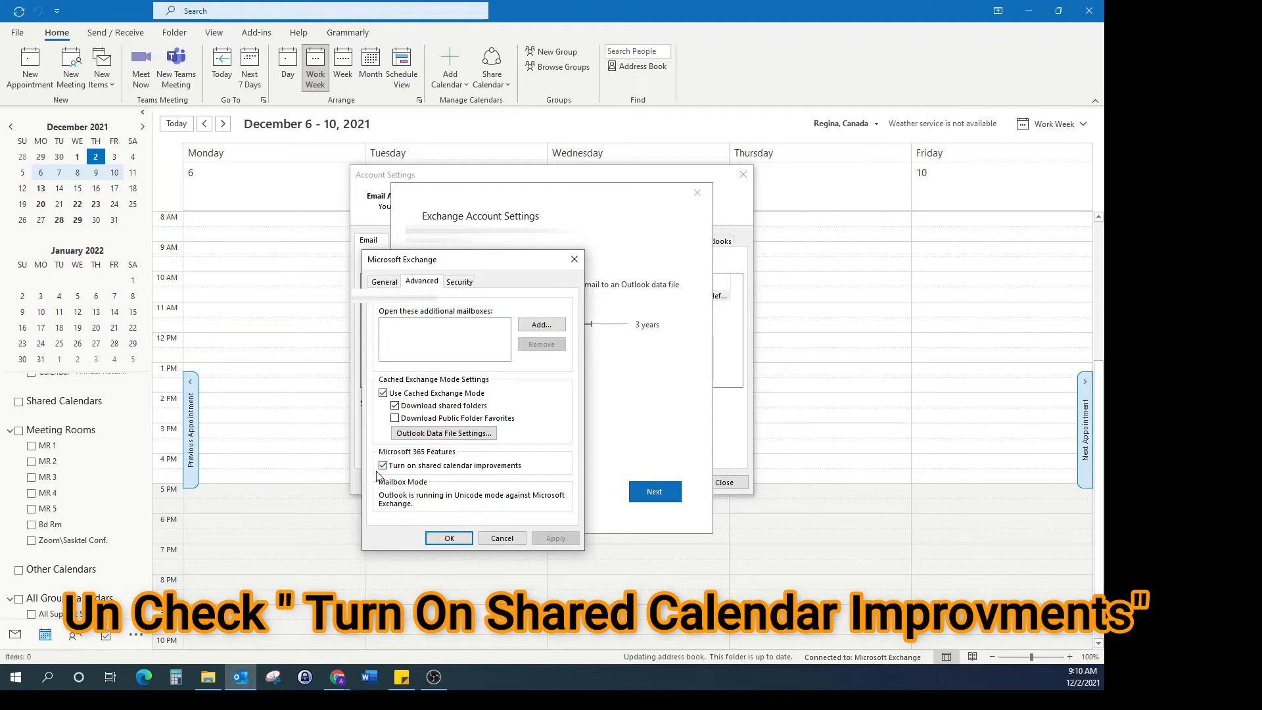
pyautogui.click(383, 465)
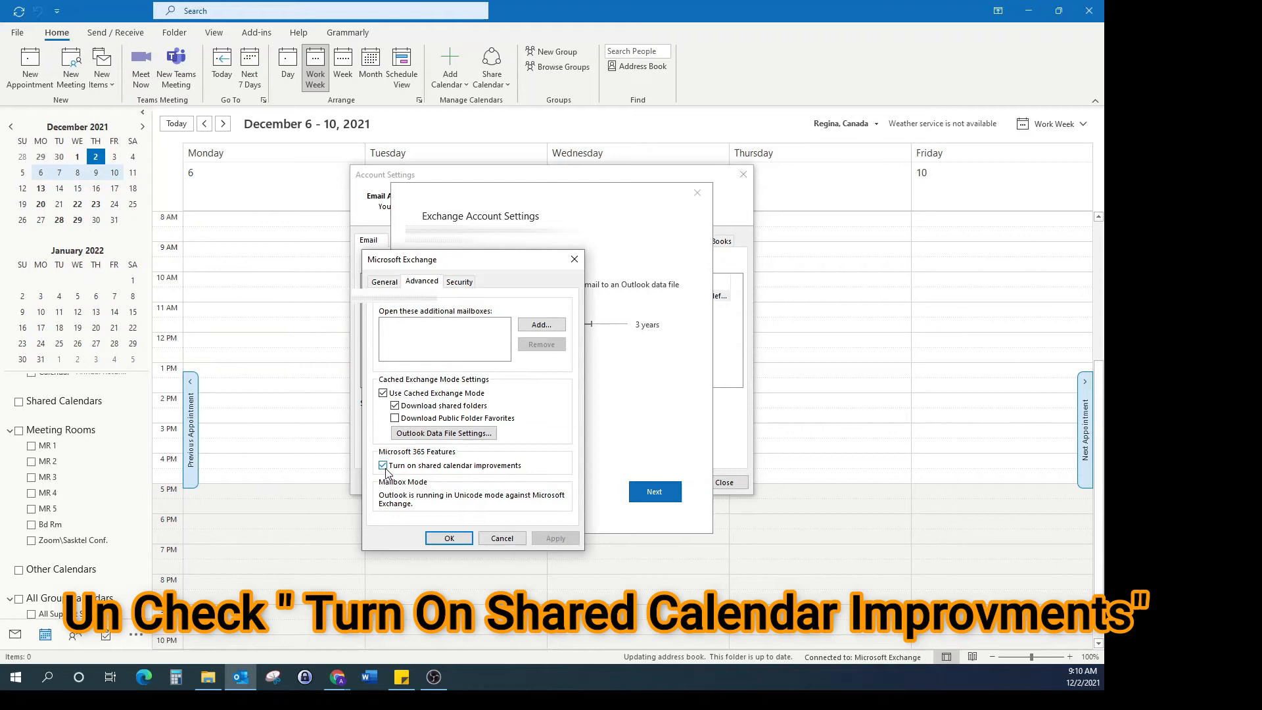
pyautogui.click(382, 466)
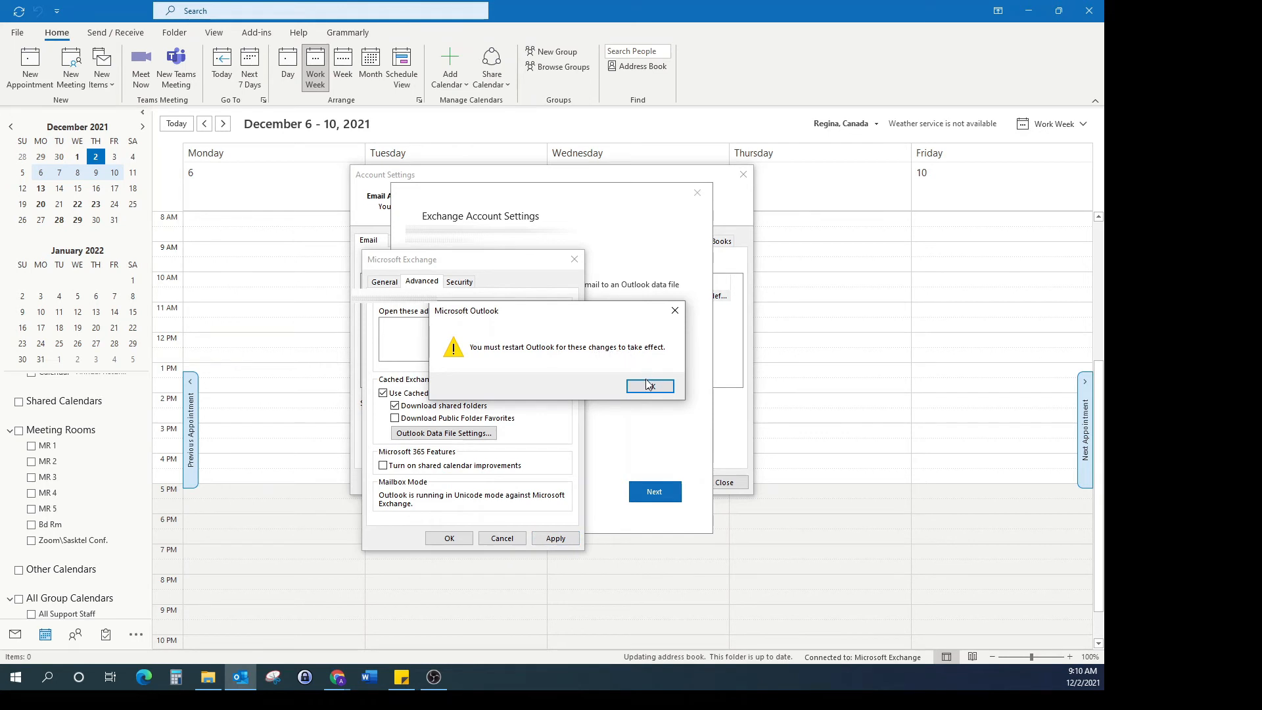
# - Acknowledge the restart notice, apply the change and close the account settings windows
pyautogui.click(650, 385)
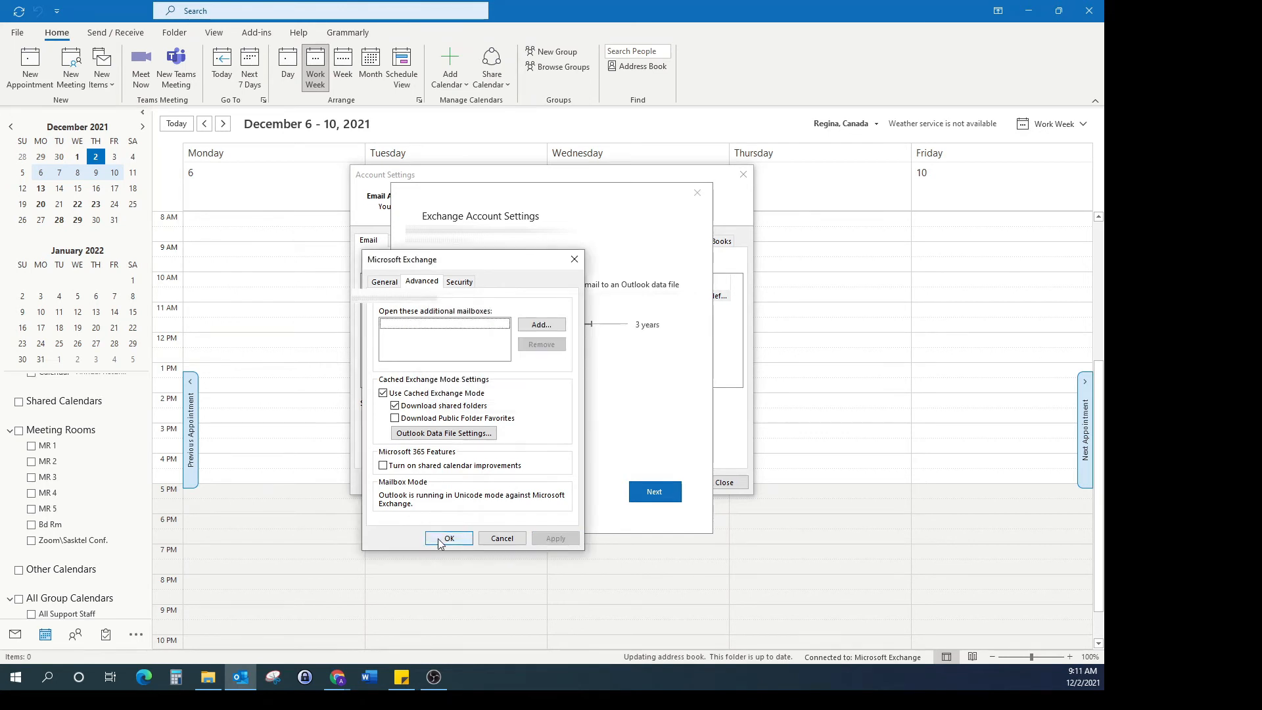
pyautogui.click(448, 538)
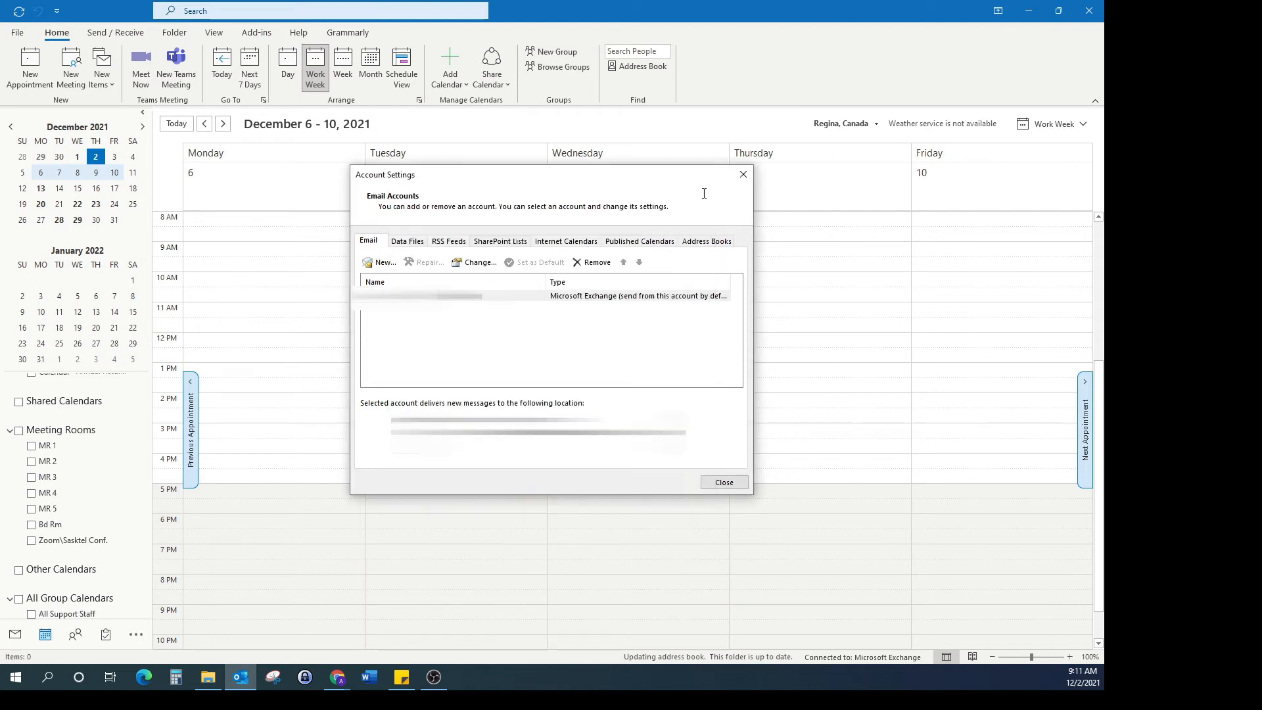
pyautogui.click(724, 481)
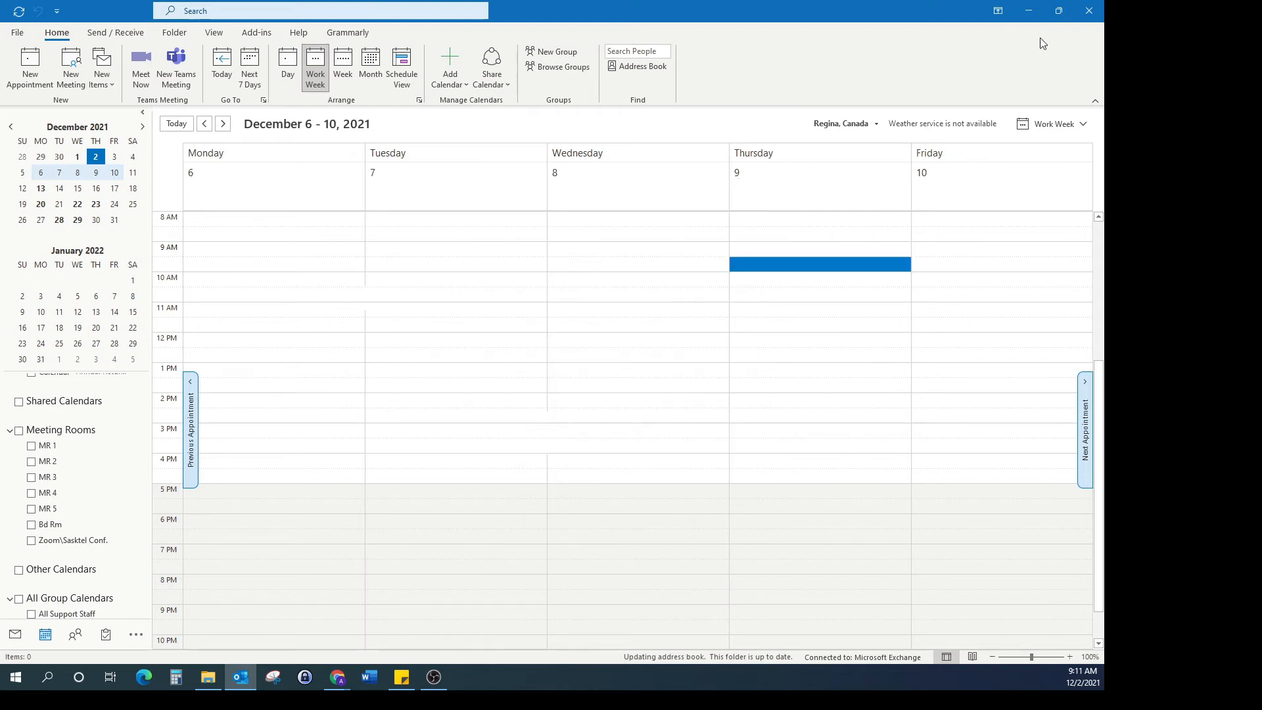
pyautogui.moveTo(1089, 10)
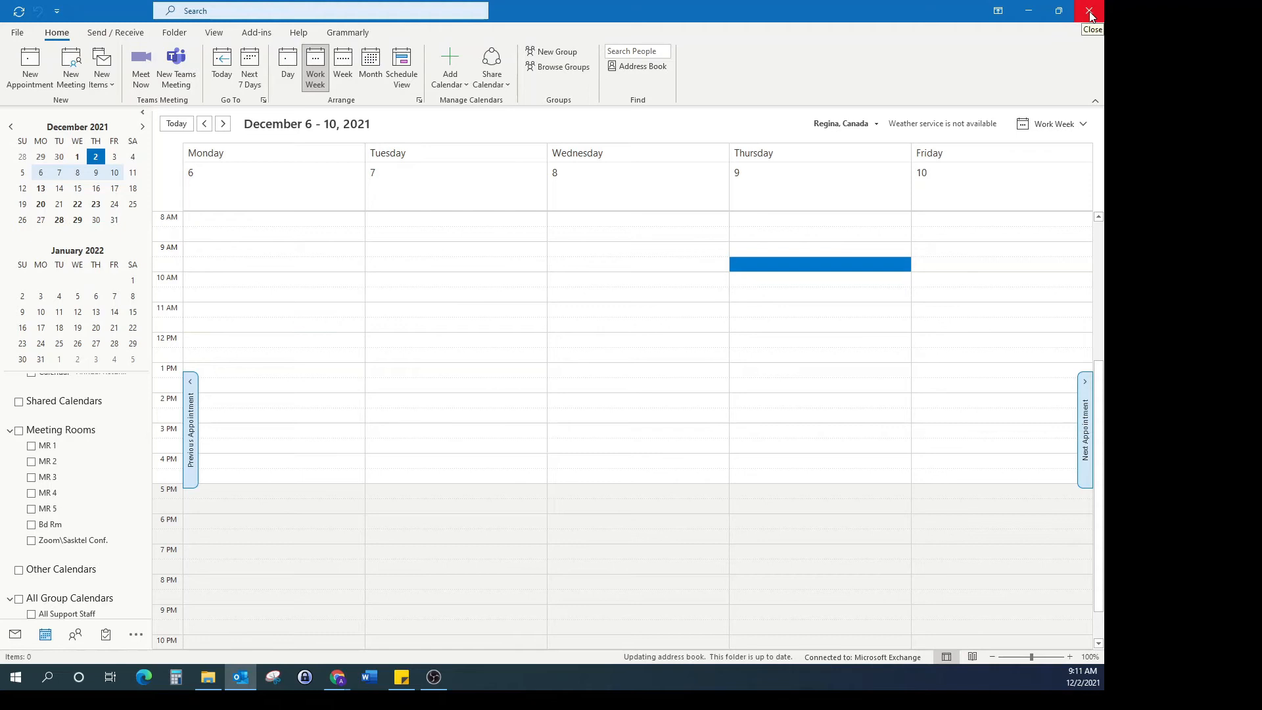
# - Quit and relaunch Outlook from the desktop shortcut, then return to the calendar
pyautogui.click(1091, 12)
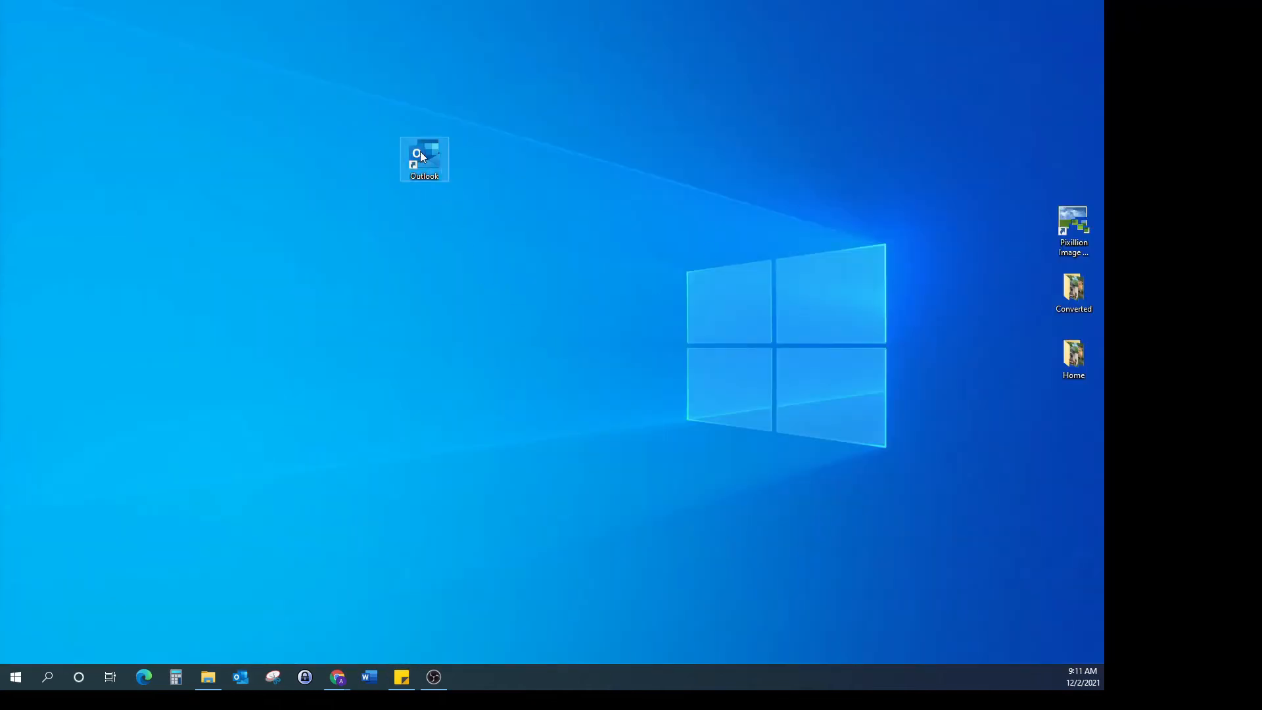
pyautogui.doubleClick(425, 159)
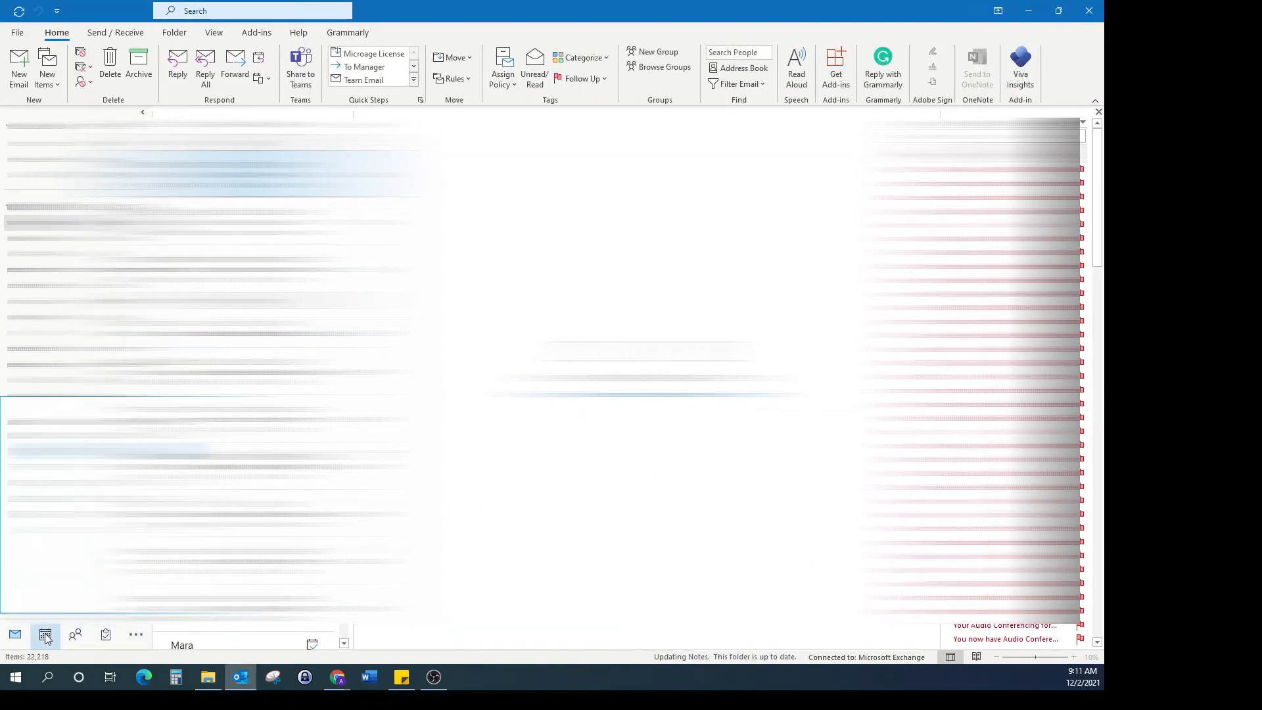
pyautogui.click(44, 635)
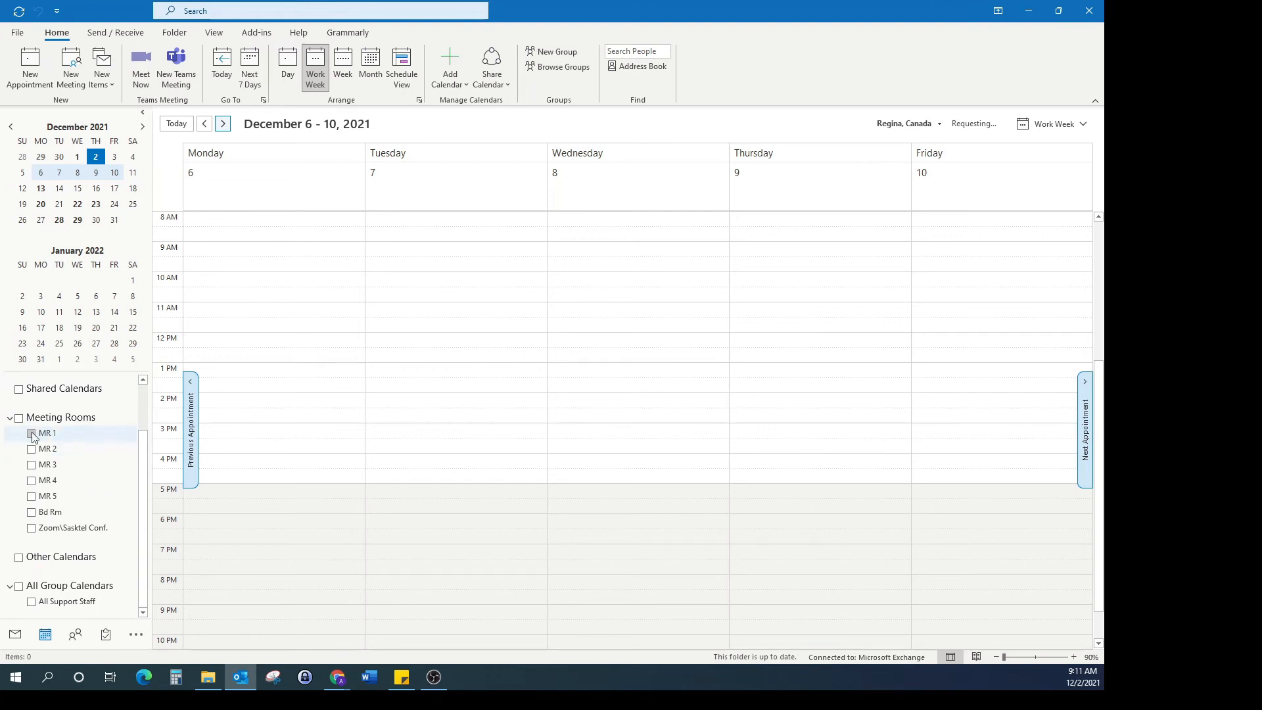
pyautogui.moveTo(46, 432)
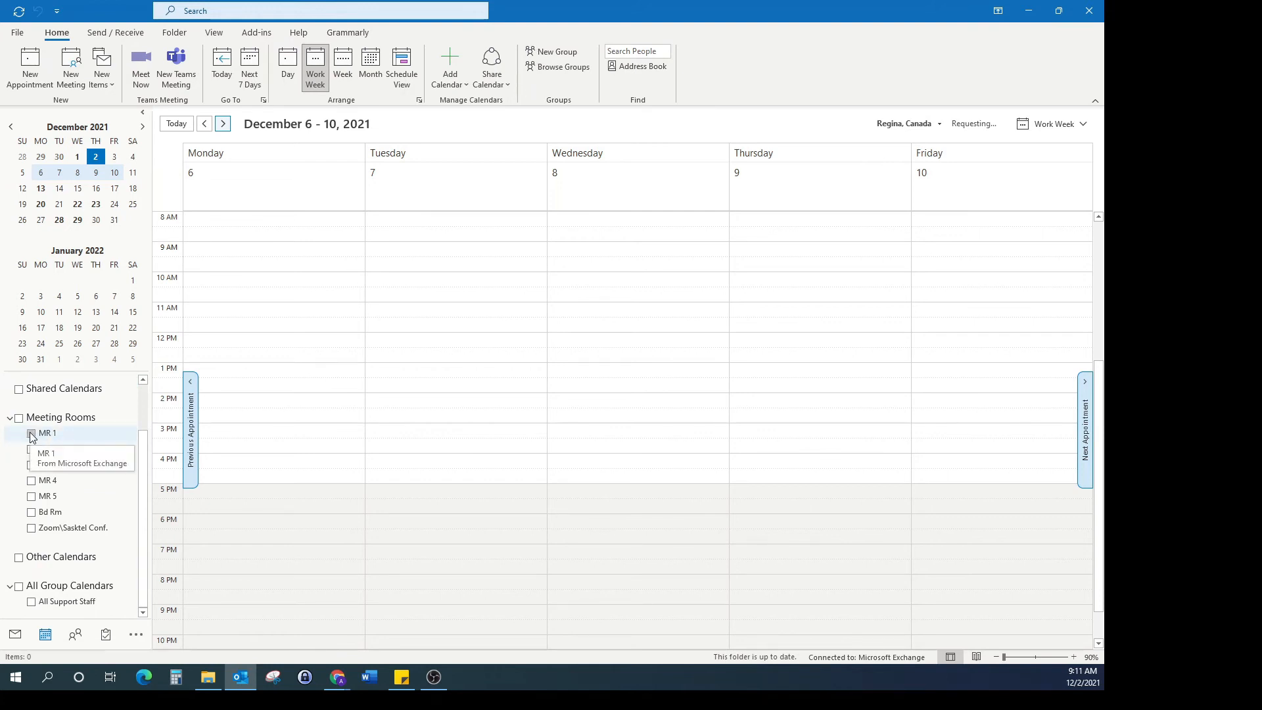
# - Open the MR 1 and MR 2 room calendars without error, then hide them again
pyautogui.click(32, 432)
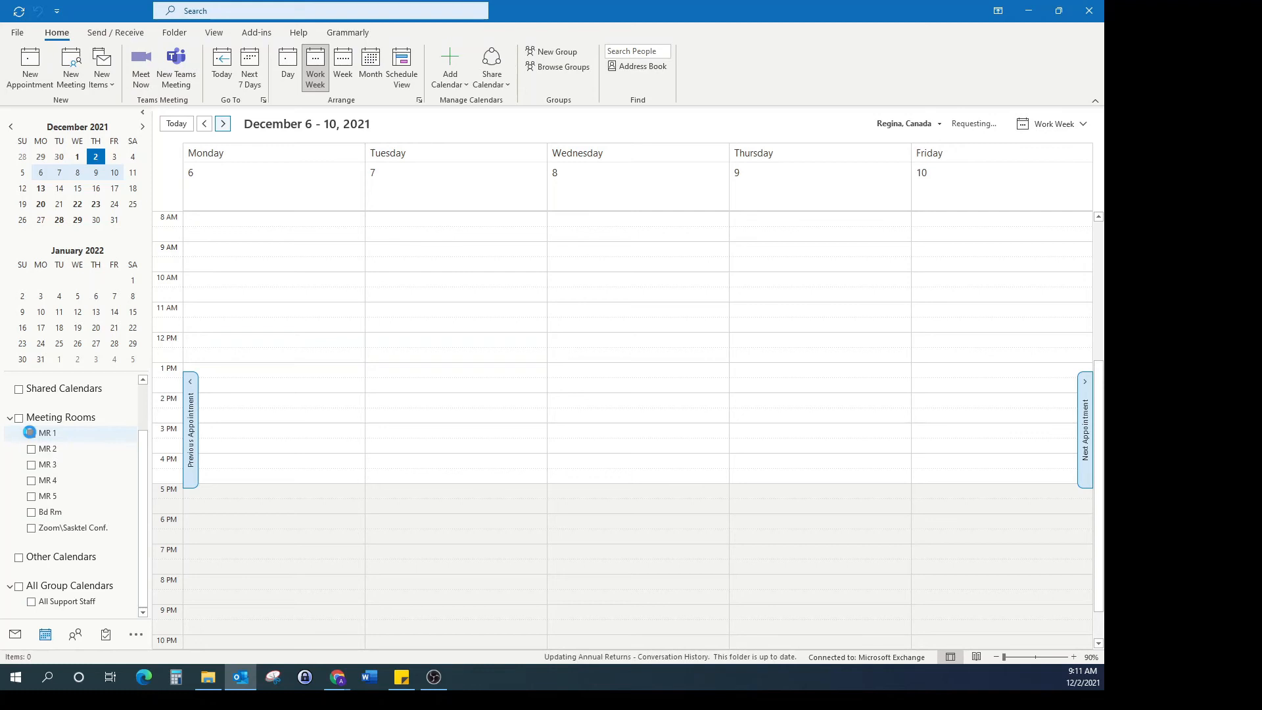
pyautogui.click(31, 433)
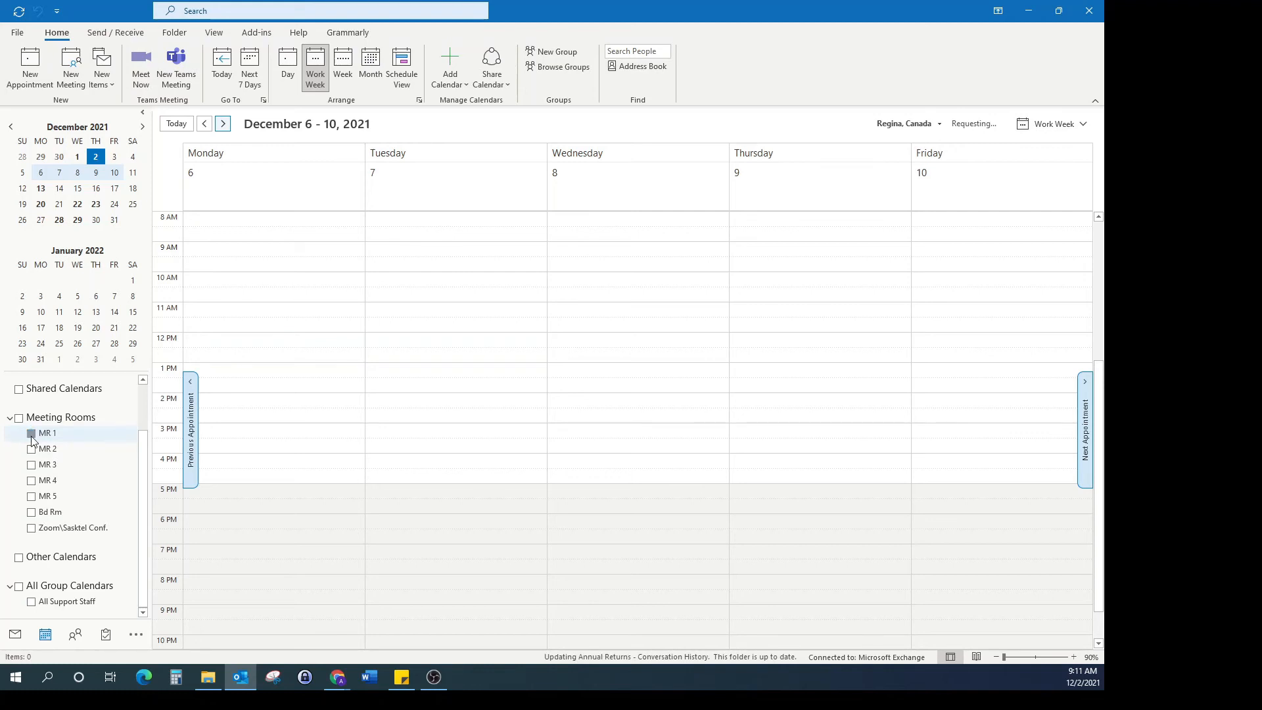
pyautogui.click(32, 432)
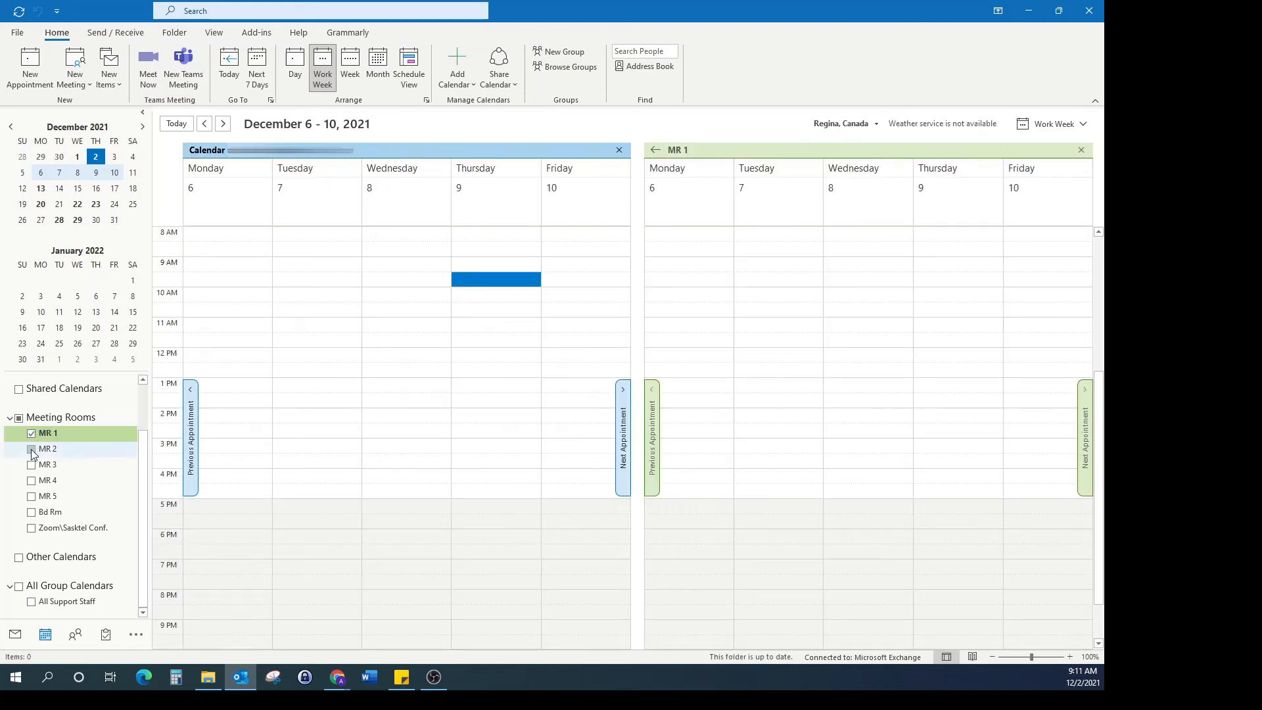
pyautogui.click(32, 448)
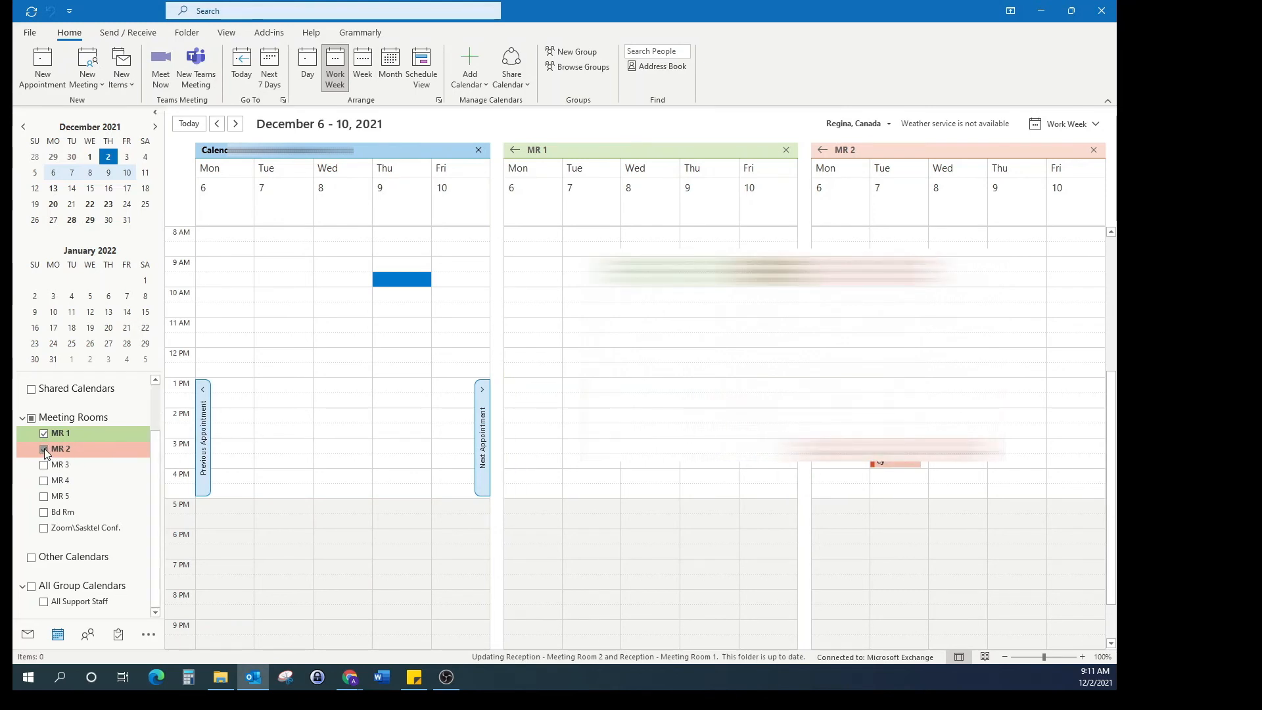
pyautogui.click(44, 432)
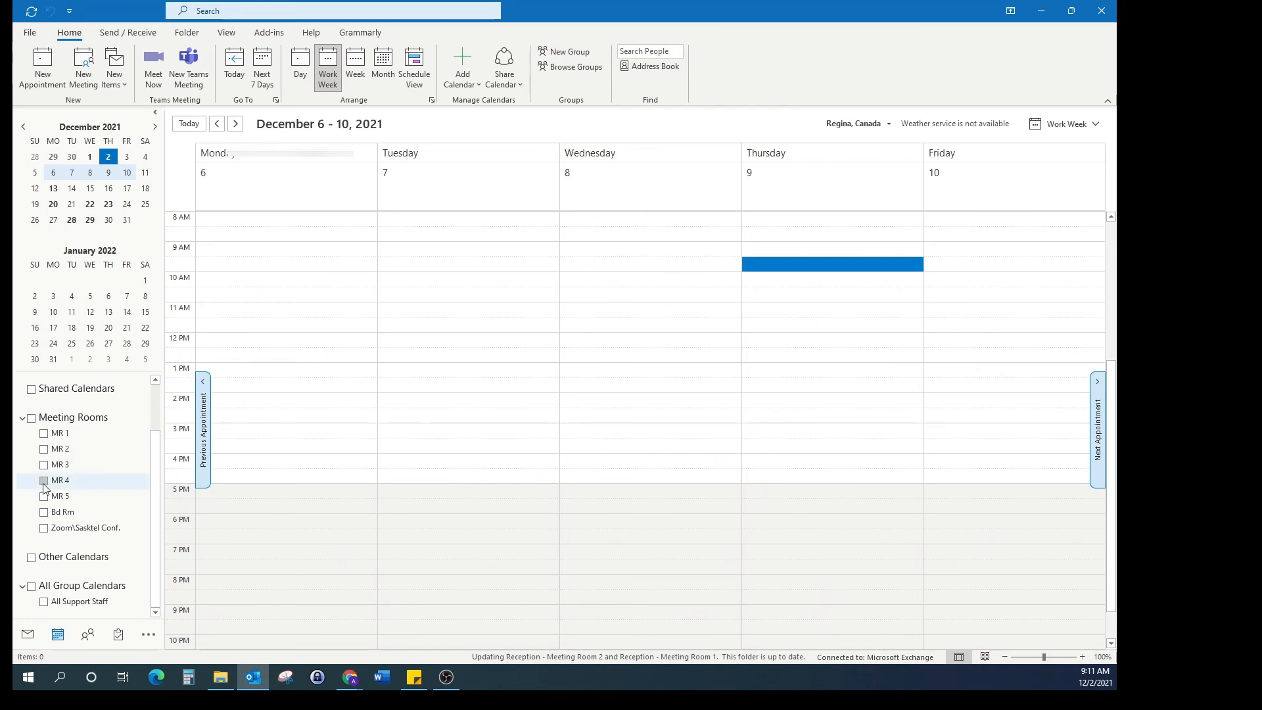
# - Open the MR 4 and MR 5 room calendars without error, then hide them
pyautogui.click(45, 480)
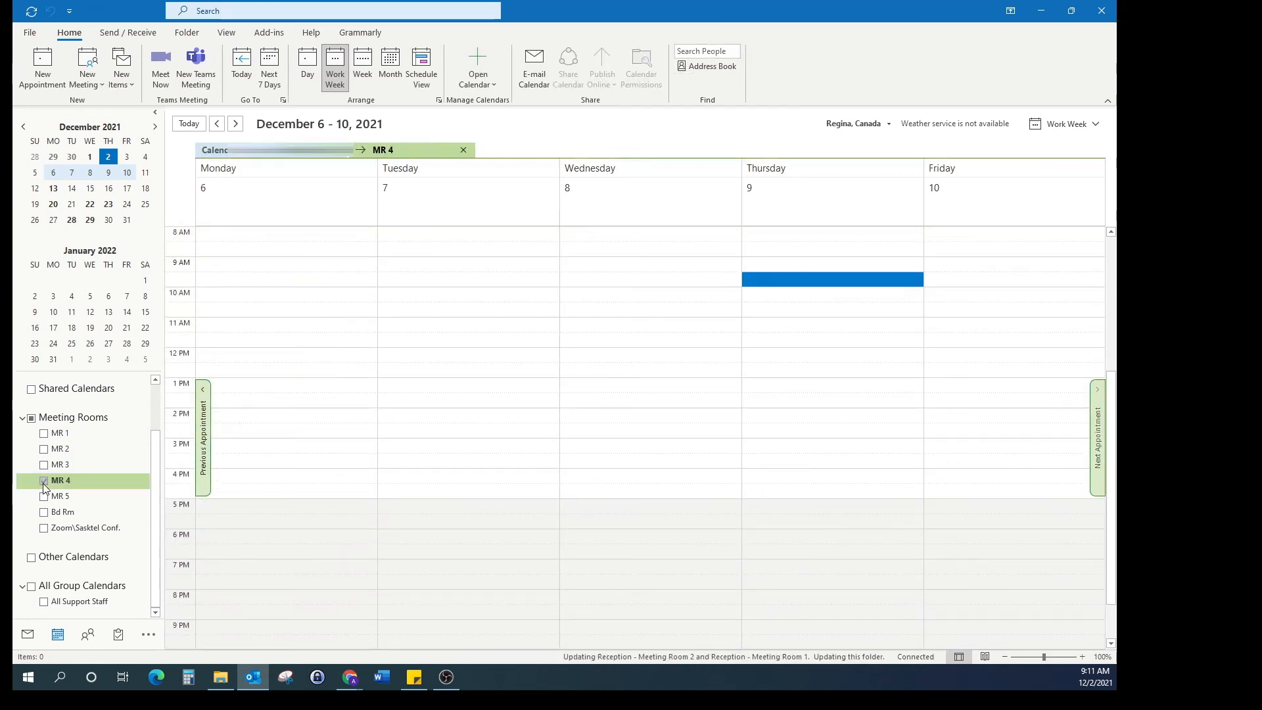
pyautogui.click(45, 481)
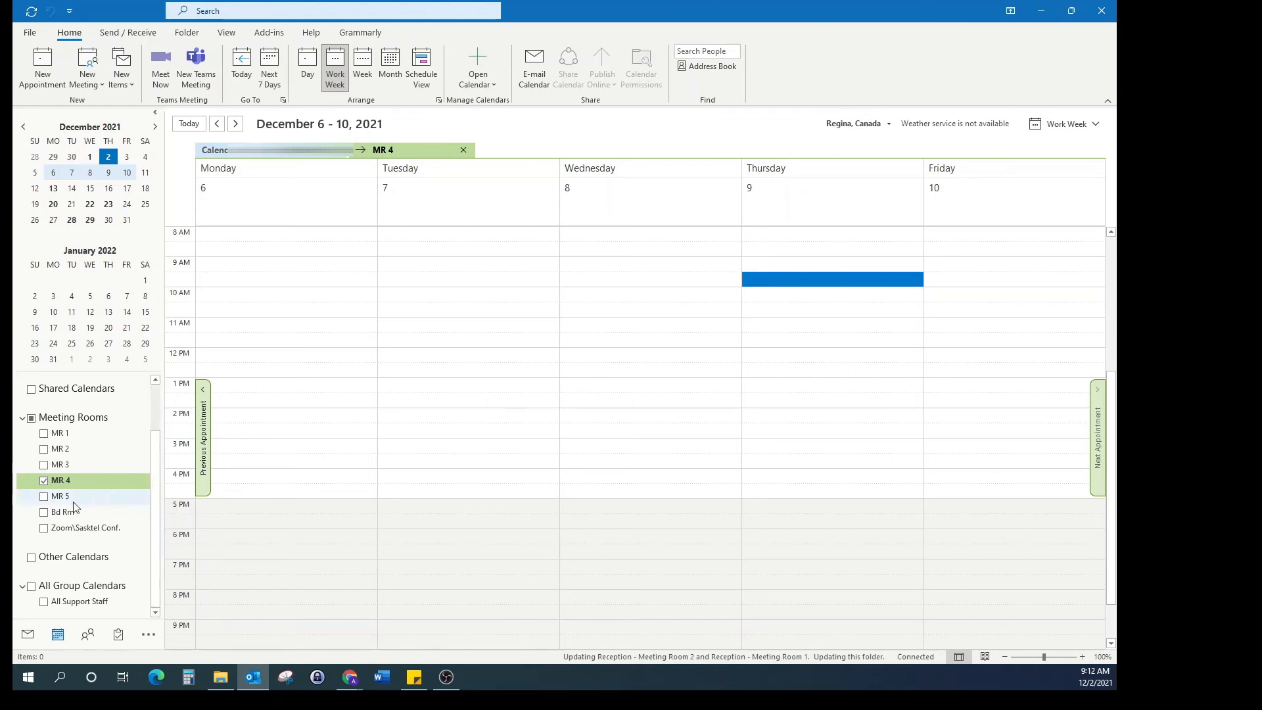
pyautogui.click(45, 496)
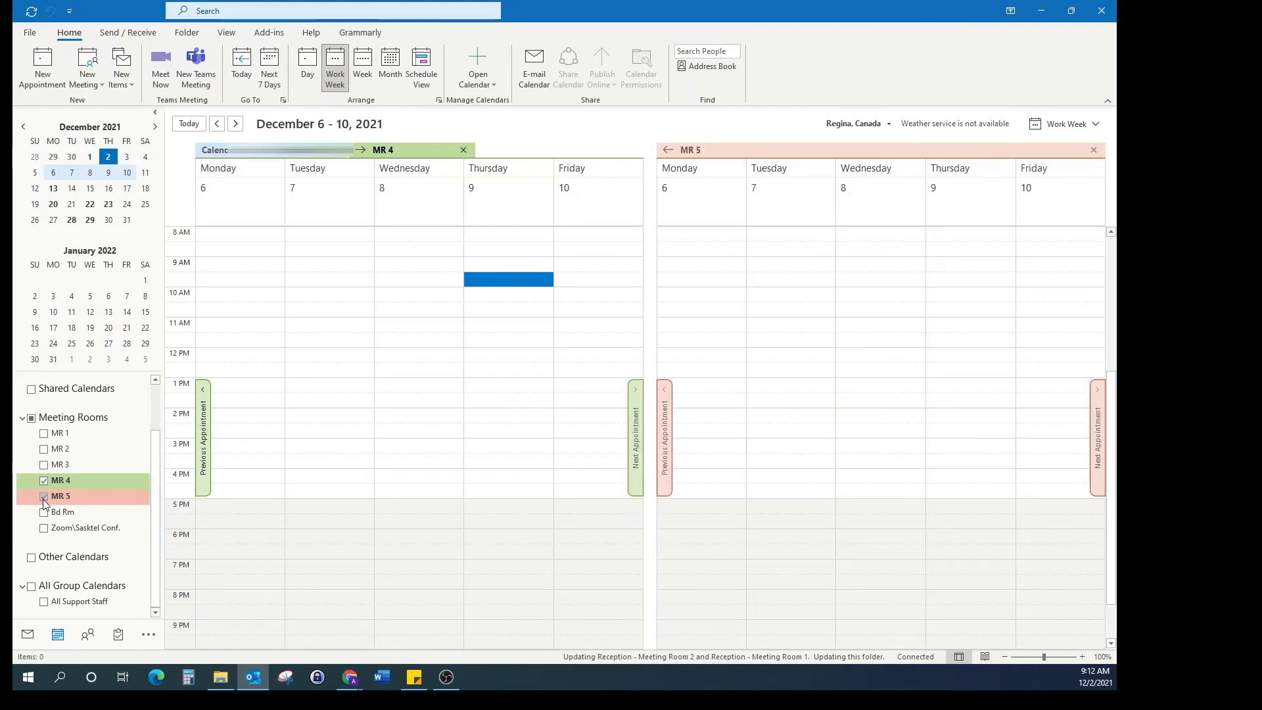
pyautogui.click(45, 496)
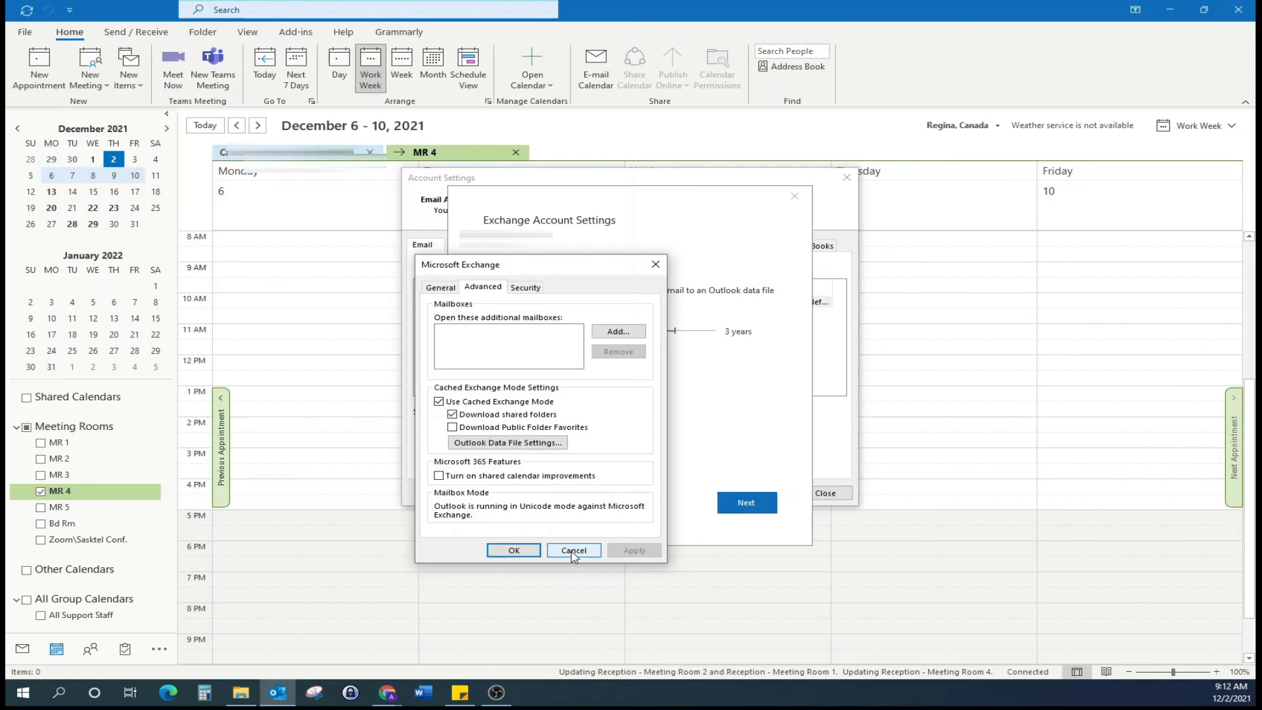
# - Cancel the Microsoft Exchange dialog and dismiss the Exchange and Account Settings windows unchanged
pyautogui.click(574, 549)
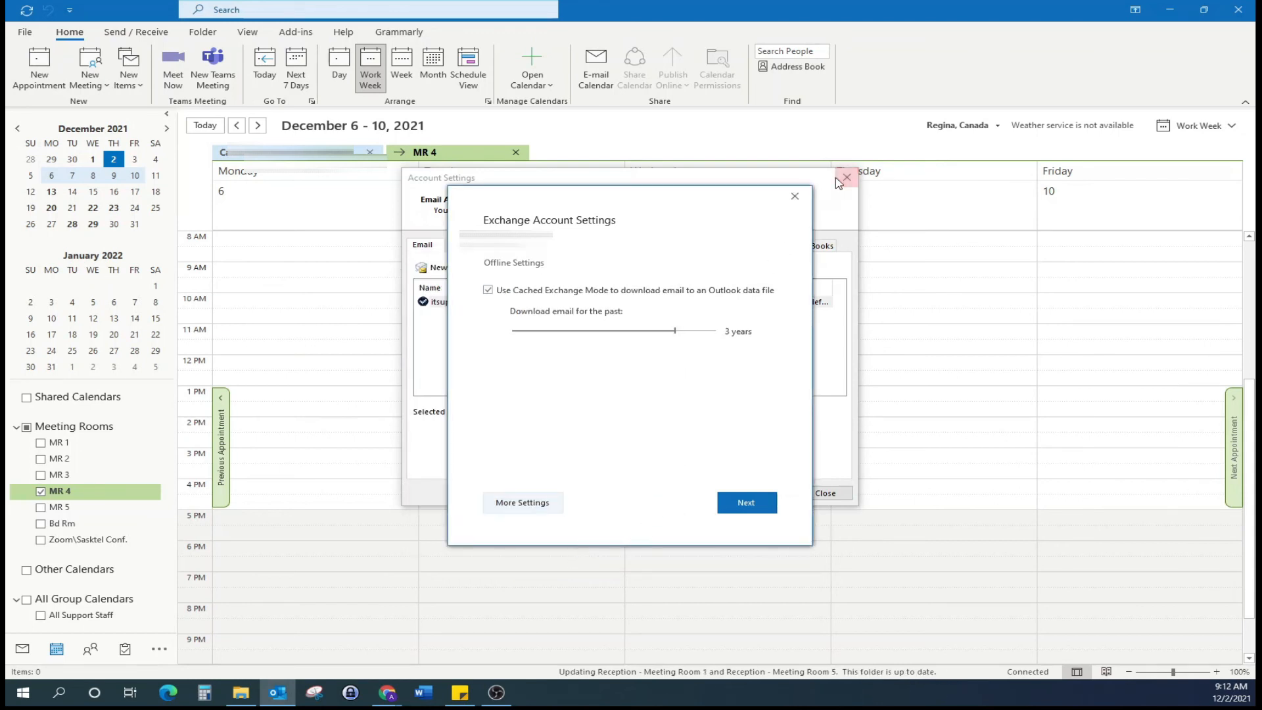
pyautogui.click(794, 195)
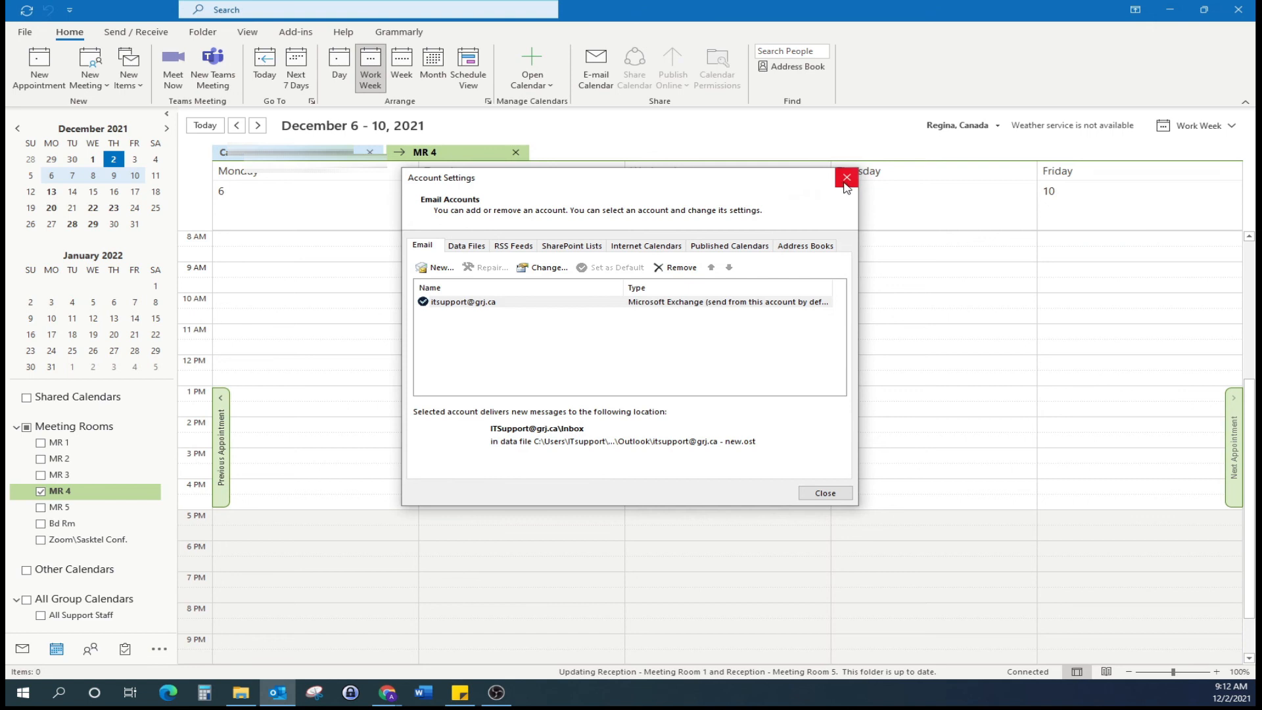
pyautogui.click(846, 178)
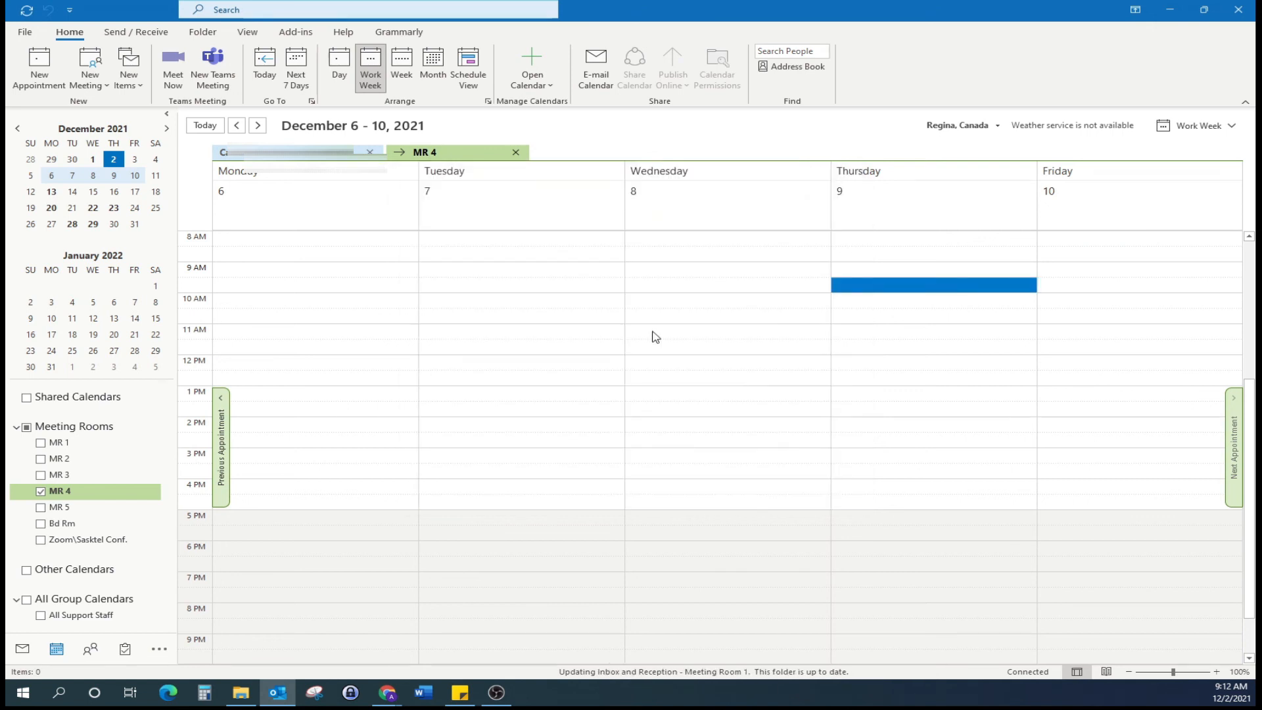